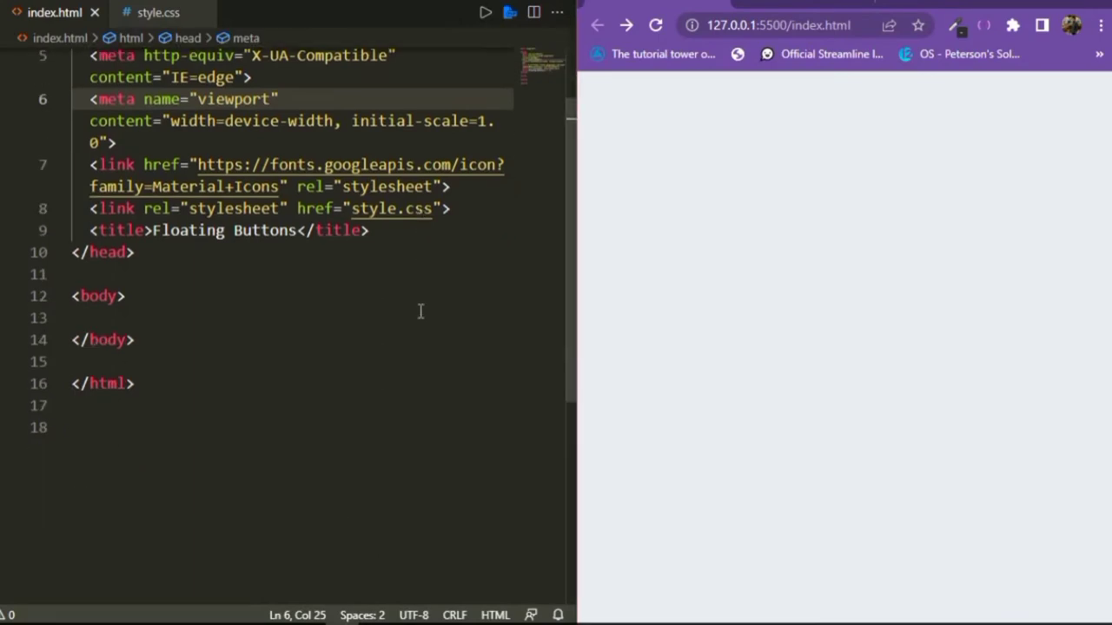
{"action": "mouse_move", "coordinate": [334, 314]}
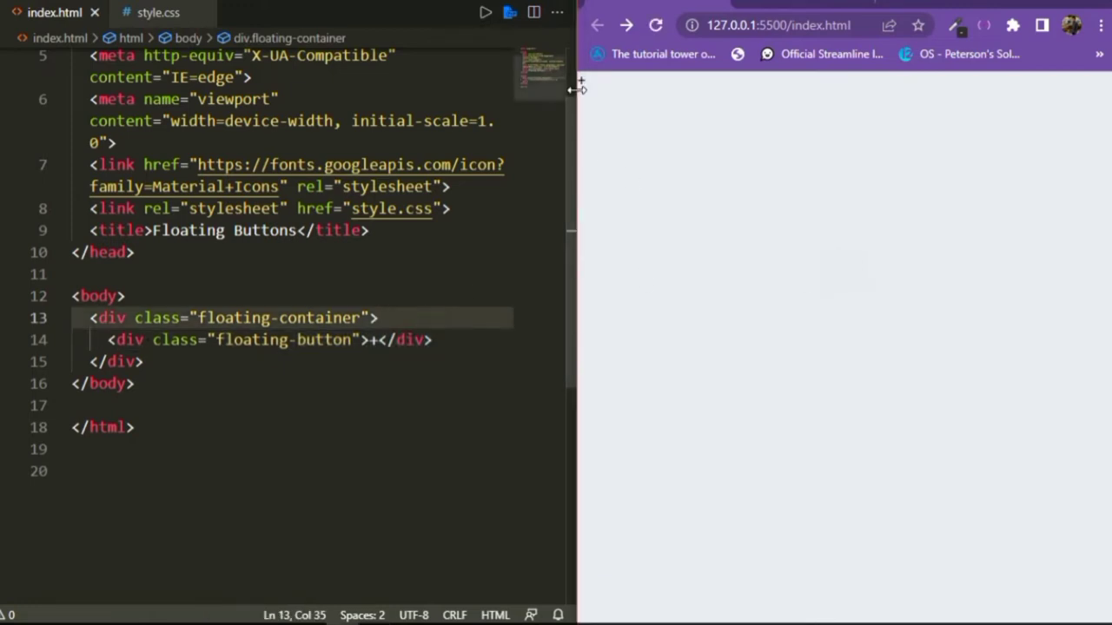
{"action": "mouse_move", "coordinate": [386, 310]}
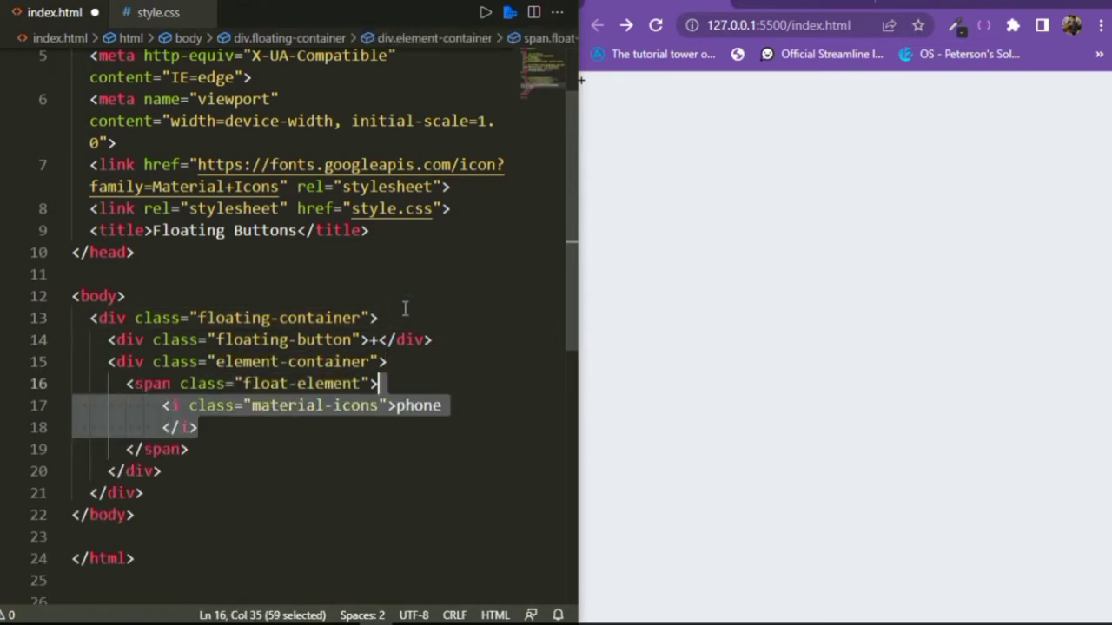
Add the floating-container markup with a plus button and phone, email and chat material-icon spans
{"action": "left_click", "coordinate": [379, 316]}
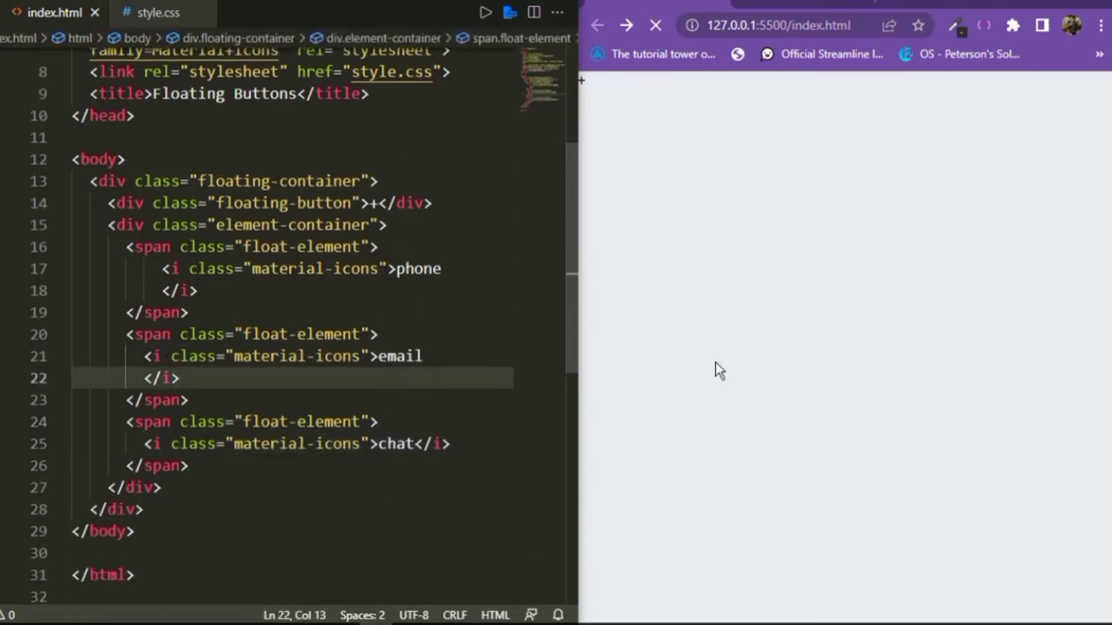
{"action": "left_click", "coordinate": [654, 24]}
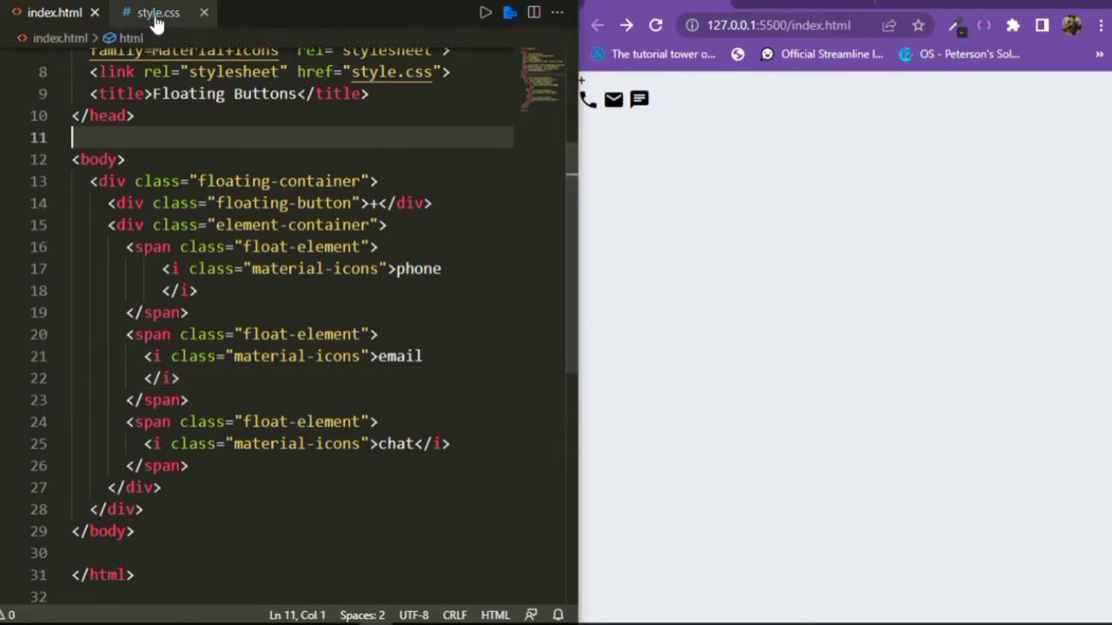
Style .floating-container as fixed, 100px wide and tall, bottom 0, right 0, margin 35px 25px
{"action": "left_click", "coordinate": [157, 12]}
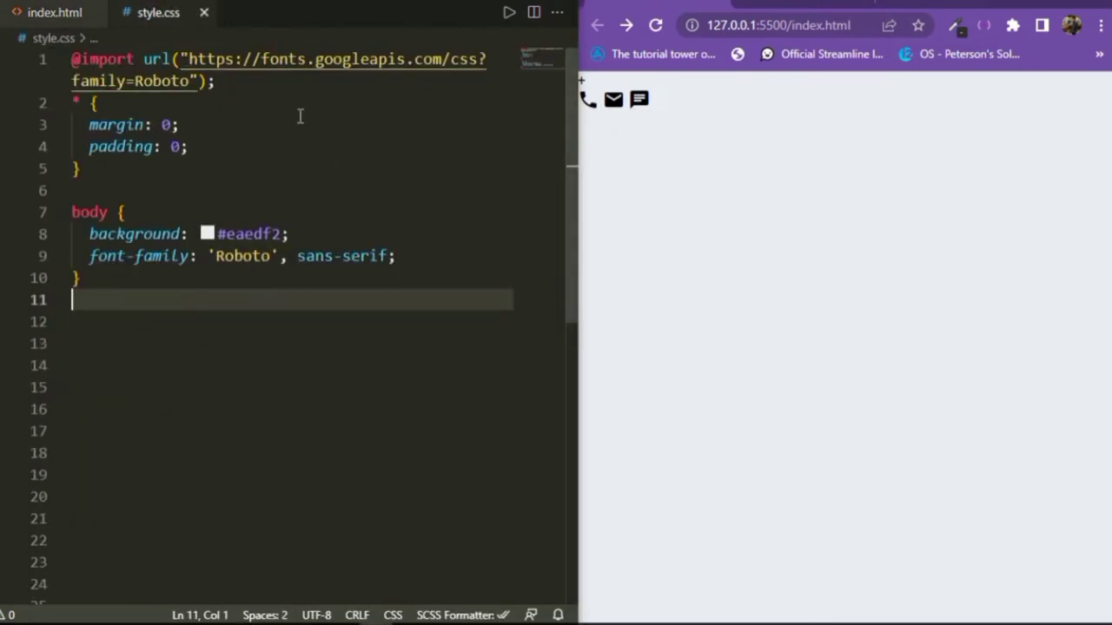
{"action": "mouse_move", "coordinate": [132, 322]}
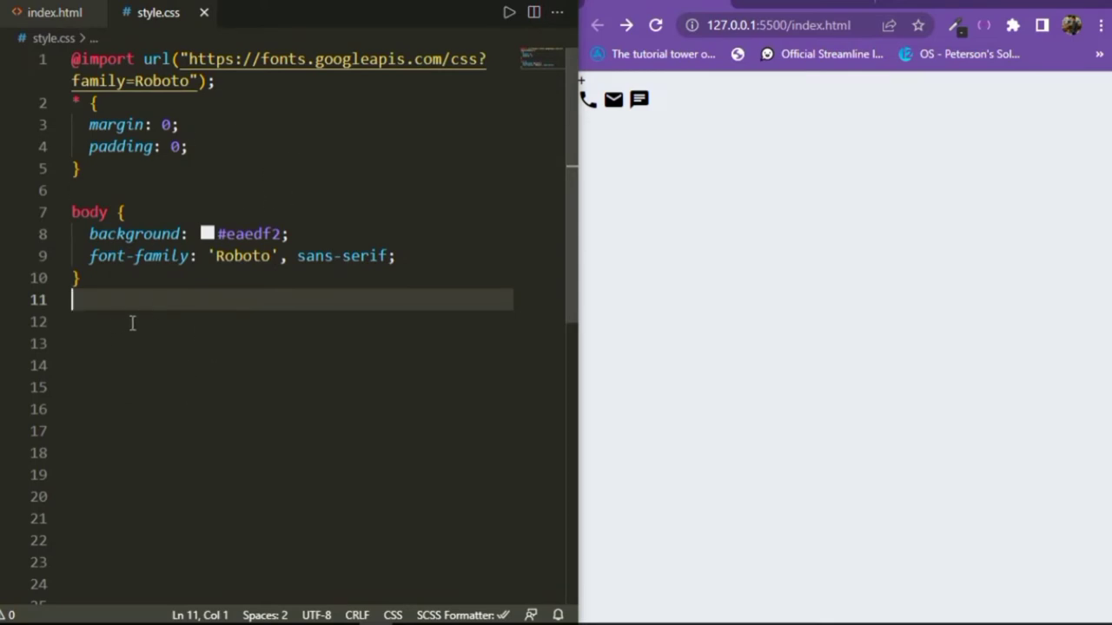
{"action": "type", "text": ".floating-container {"}
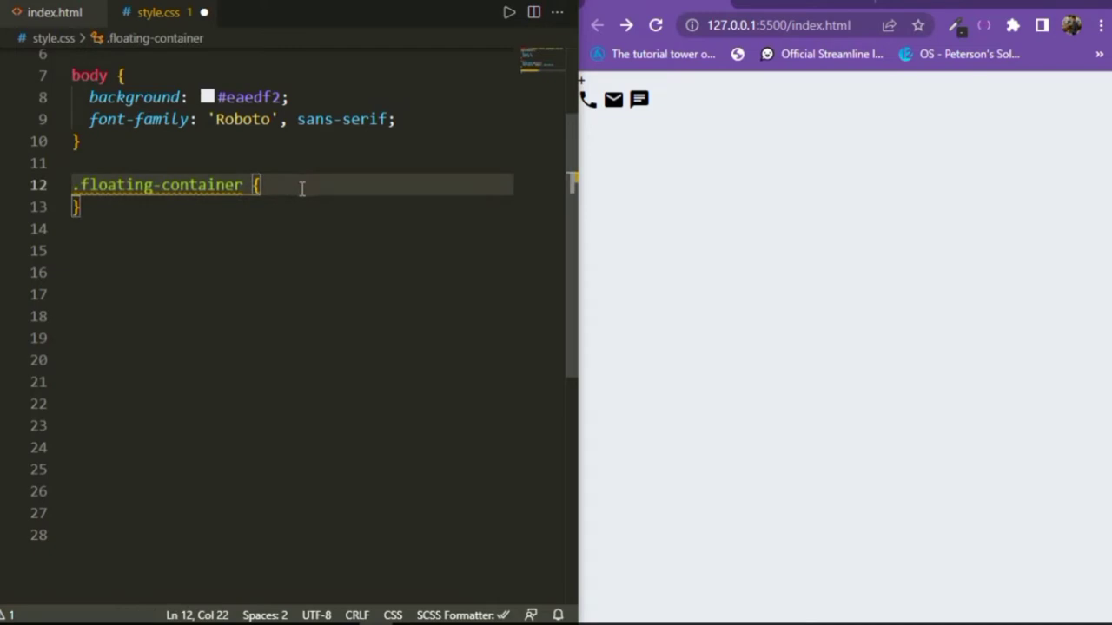
{"action": "type", "text": "position: fixed;"}
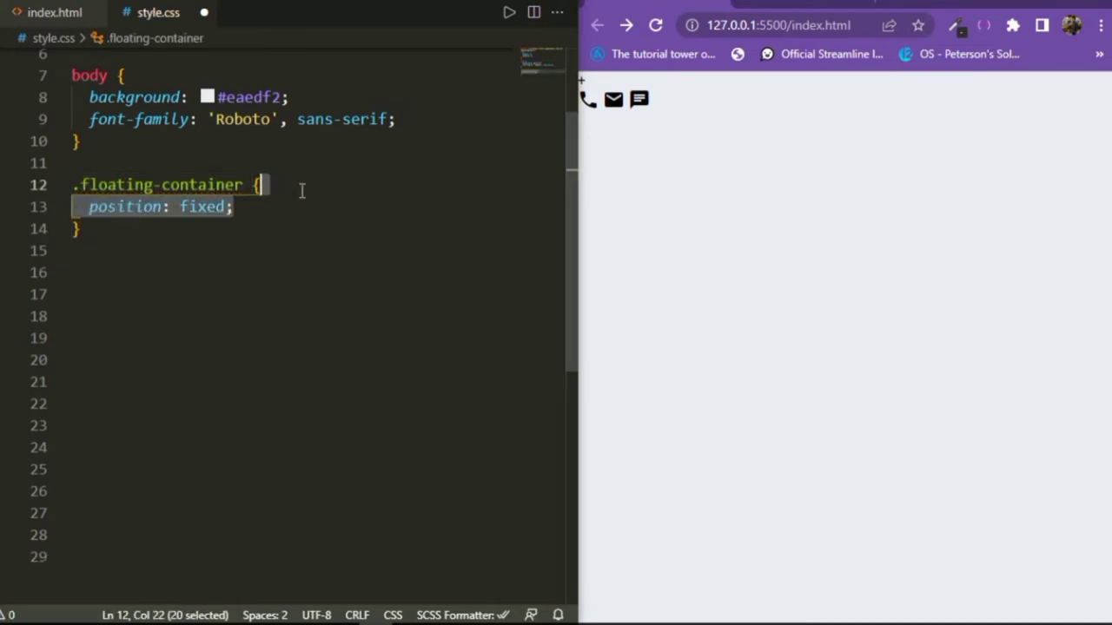
{"action": "type", "text": "width: 100px;"}
{"action": "type", "text": "height: 100px;"}
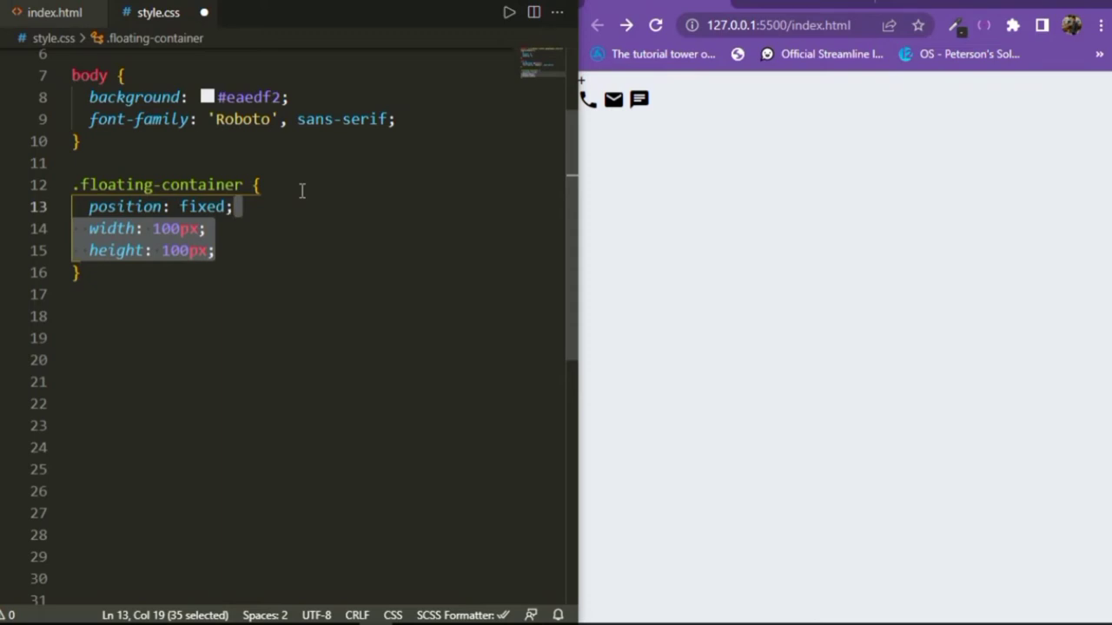
{"action": "left_click", "coordinate": [260, 184]}
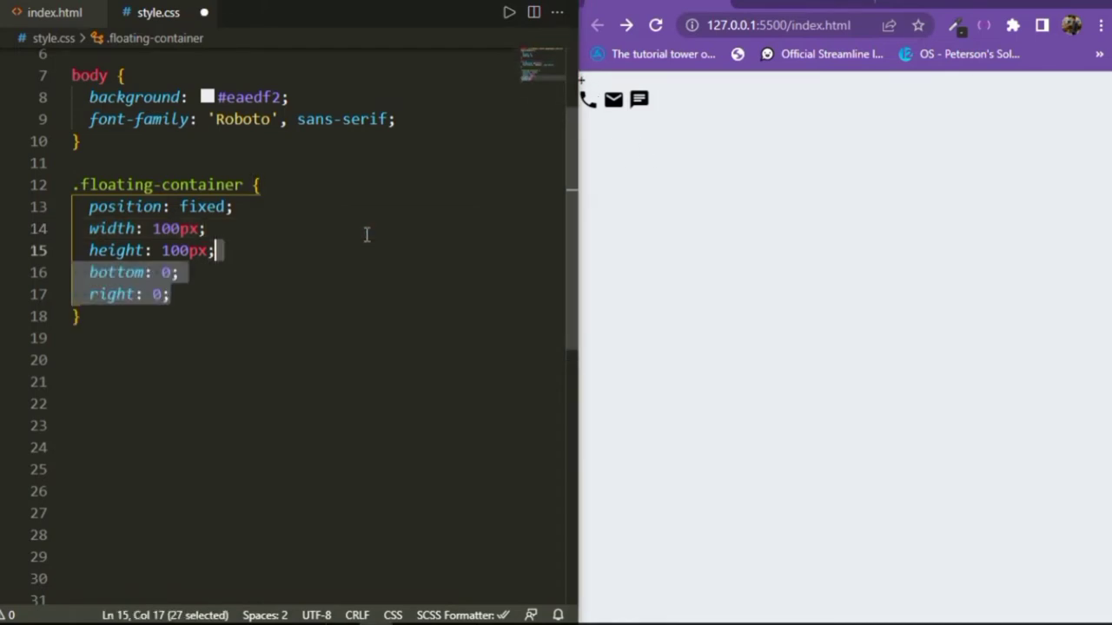
{"action": "type", "text": "margin: 35px 25px;"}
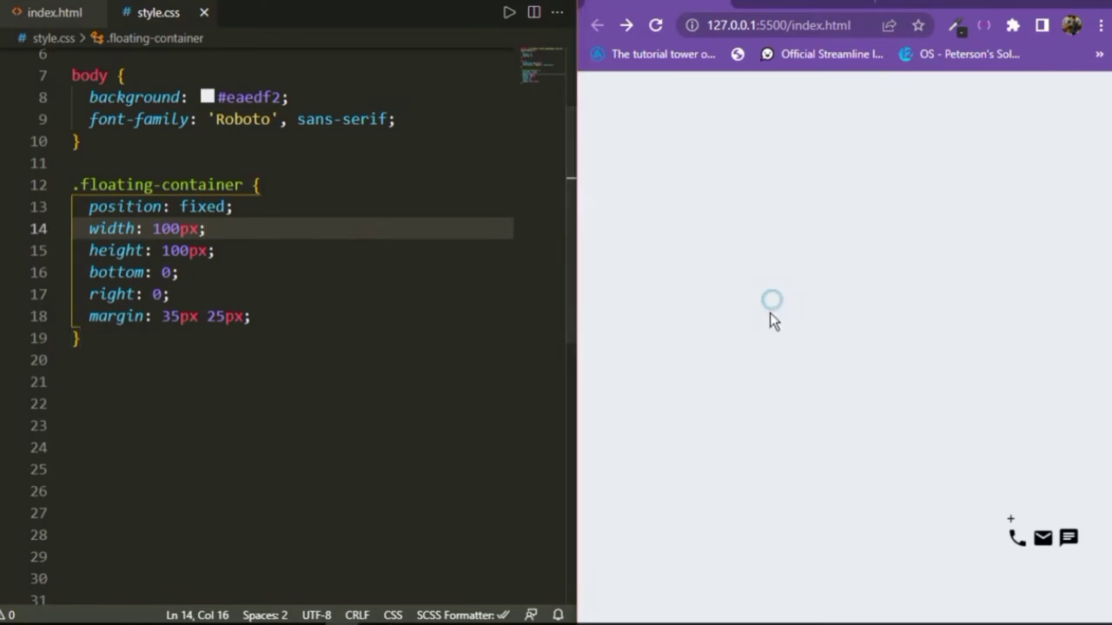
Add hover rules: container height 300px and hovered button with blue shadow, translateY(5px), transition all 0.3s
{"action": "left_click", "coordinate": [250, 316]}
{"action": "type", "text": ".floating-container:hover {"}
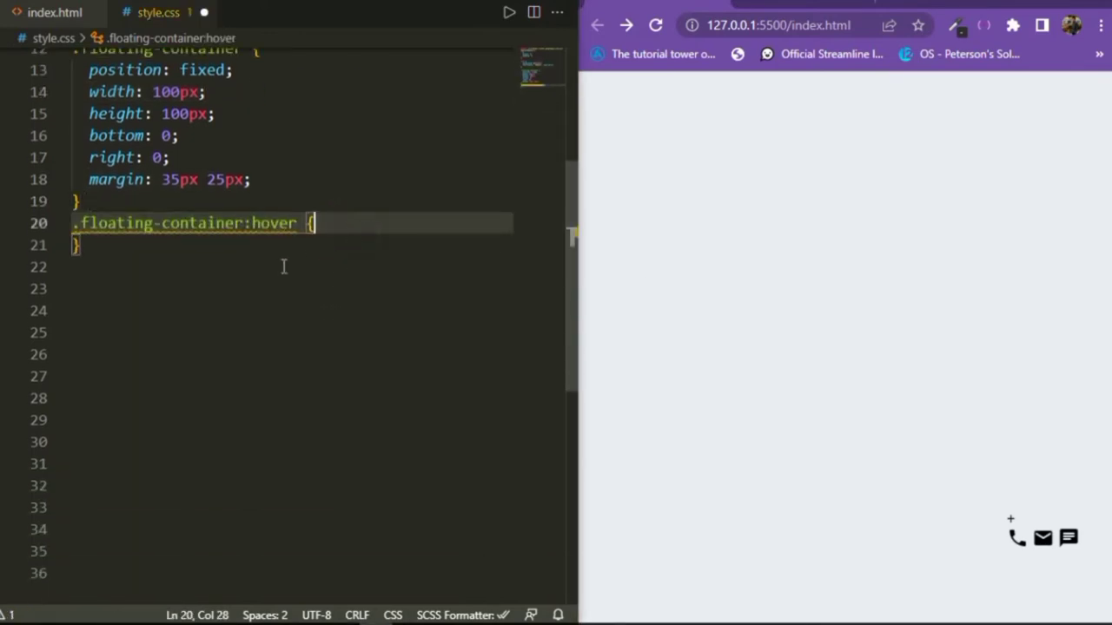
{"action": "type", "text": "height: 300px;"}
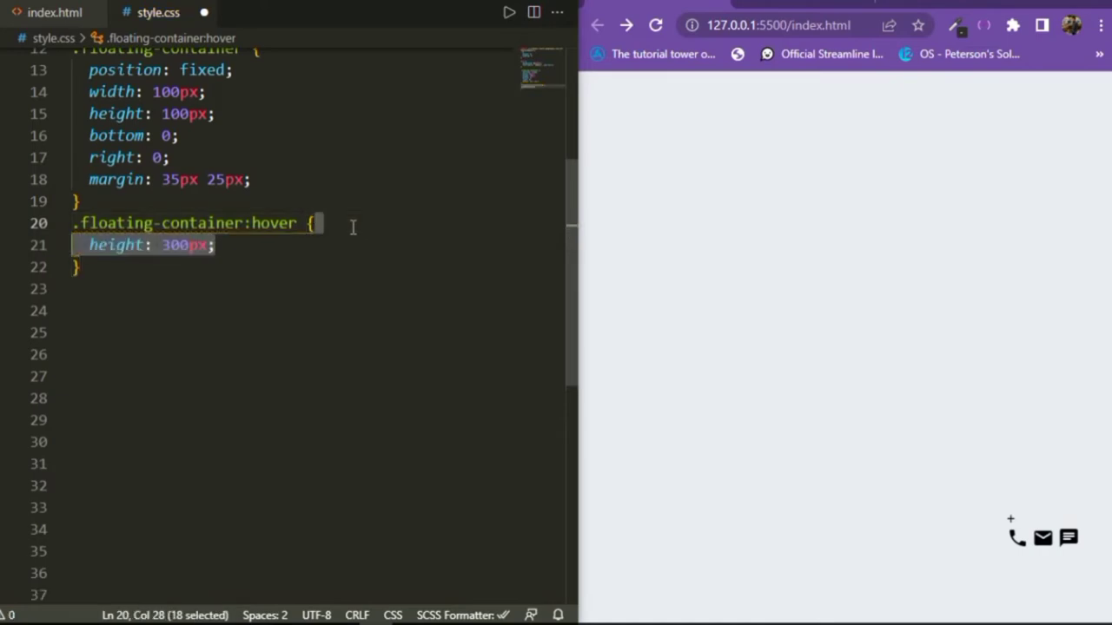
{"action": "mouse_move", "coordinate": [370, 260]}
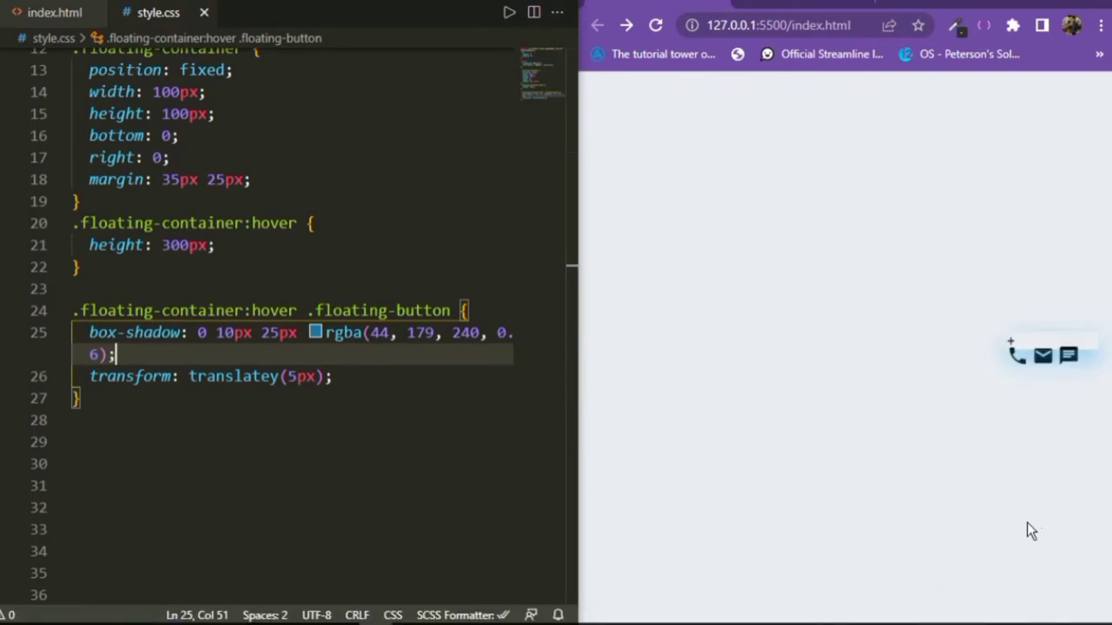
{"action": "mouse_move", "coordinate": [945, 530]}
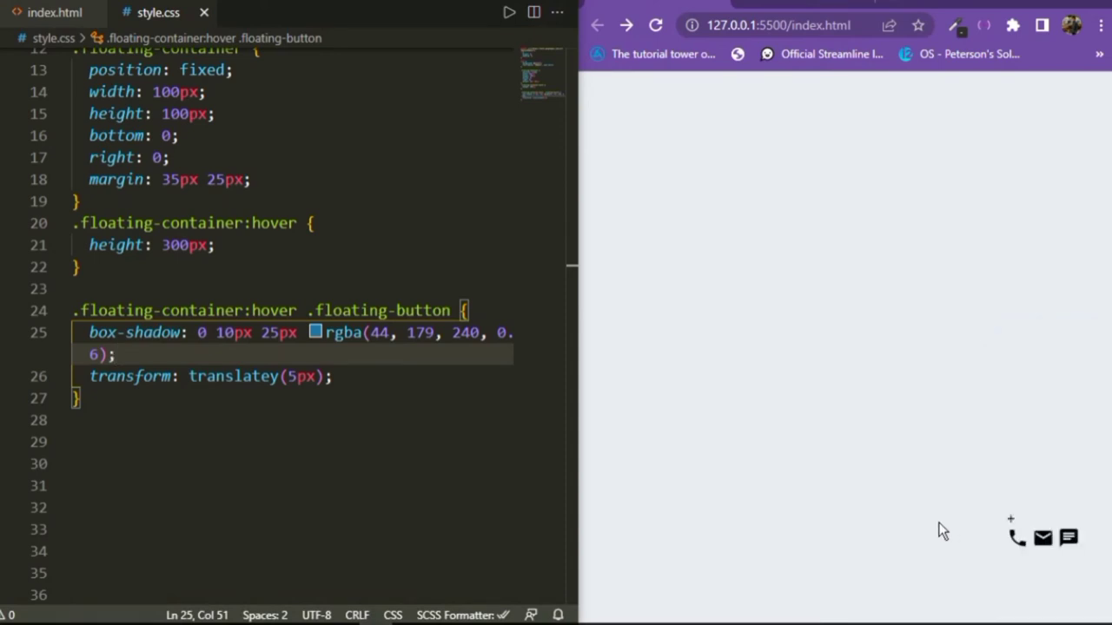
{"action": "mouse_move", "coordinate": [1042, 535]}
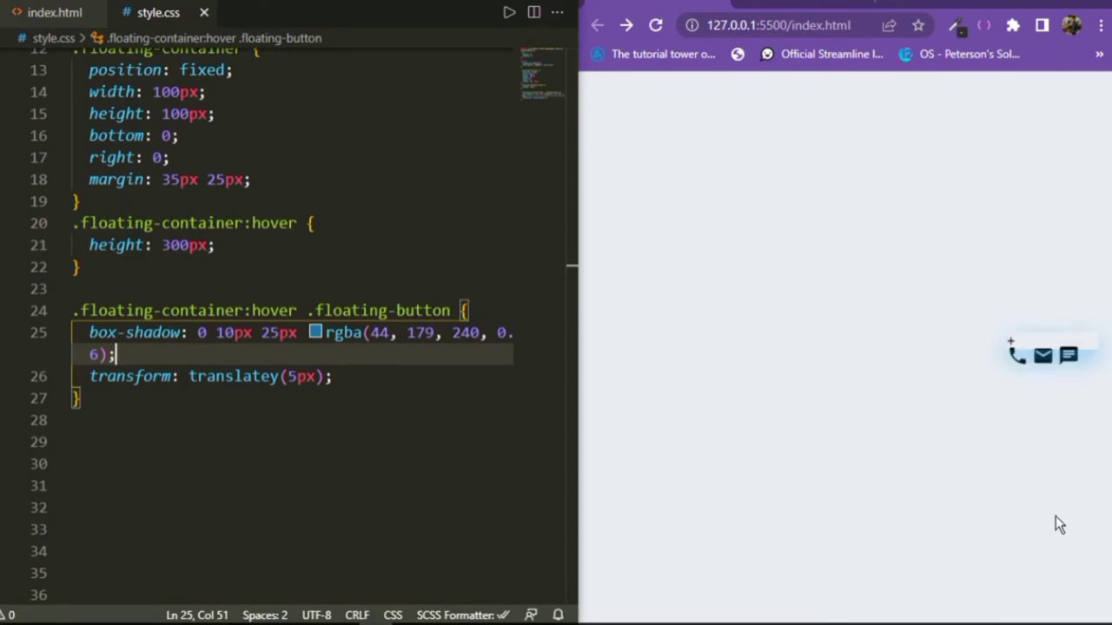
{"action": "type", "text": "transition: all 0.3s;"}
{"action": "left_click", "coordinate": [292, 485]}
{"action": "type", "text": ".floating-button {"}
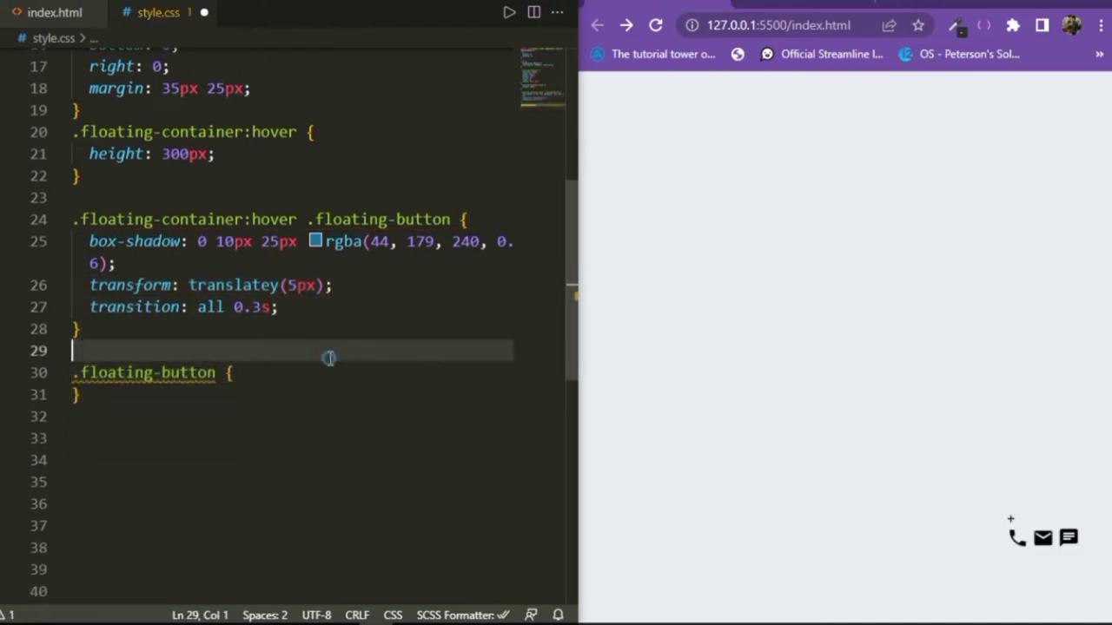
Style .floating-button as an absolute 65px #2cb3f0 circle with white centred text, saving to preview
{"action": "type", "text": "position: absolute;"}
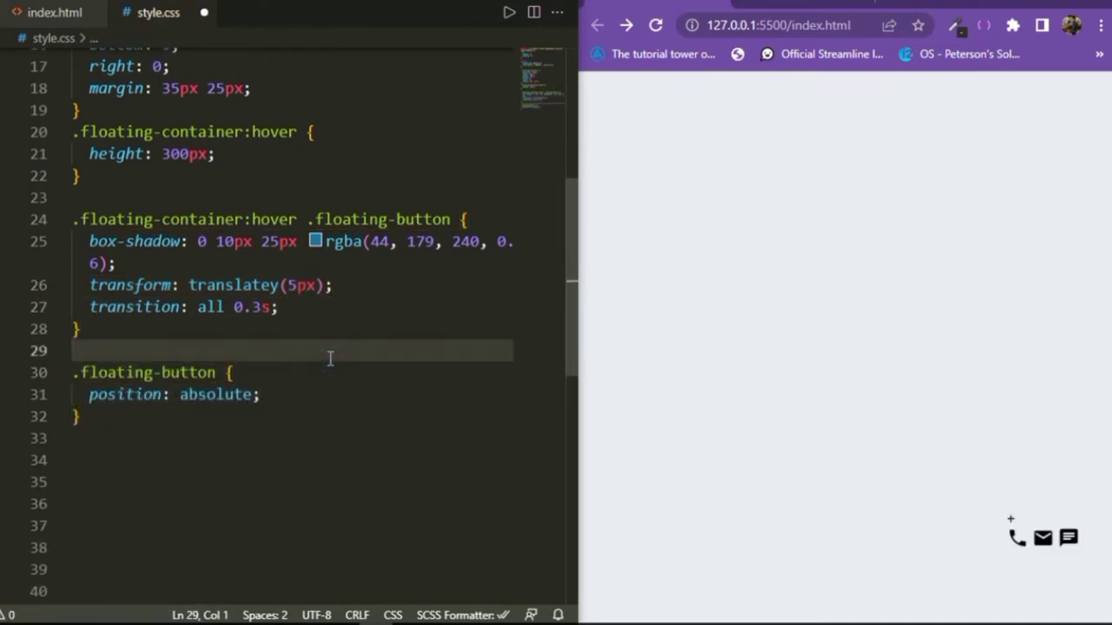
{"action": "type", "text": "width: 65px;"}
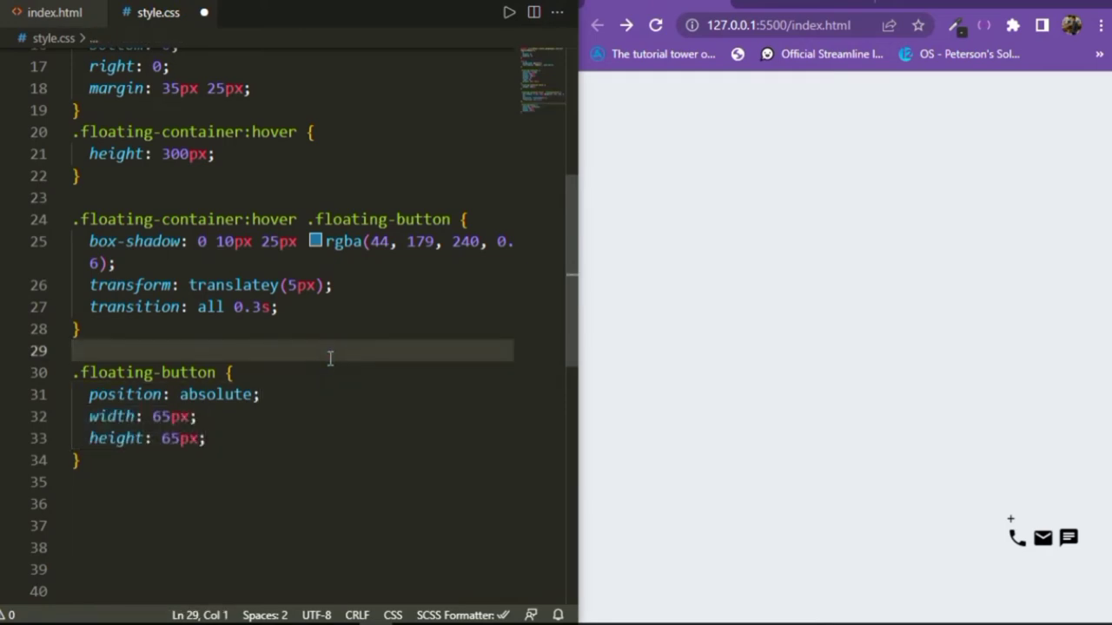
{"action": "type", "text": "background: #2cb3f0;"}
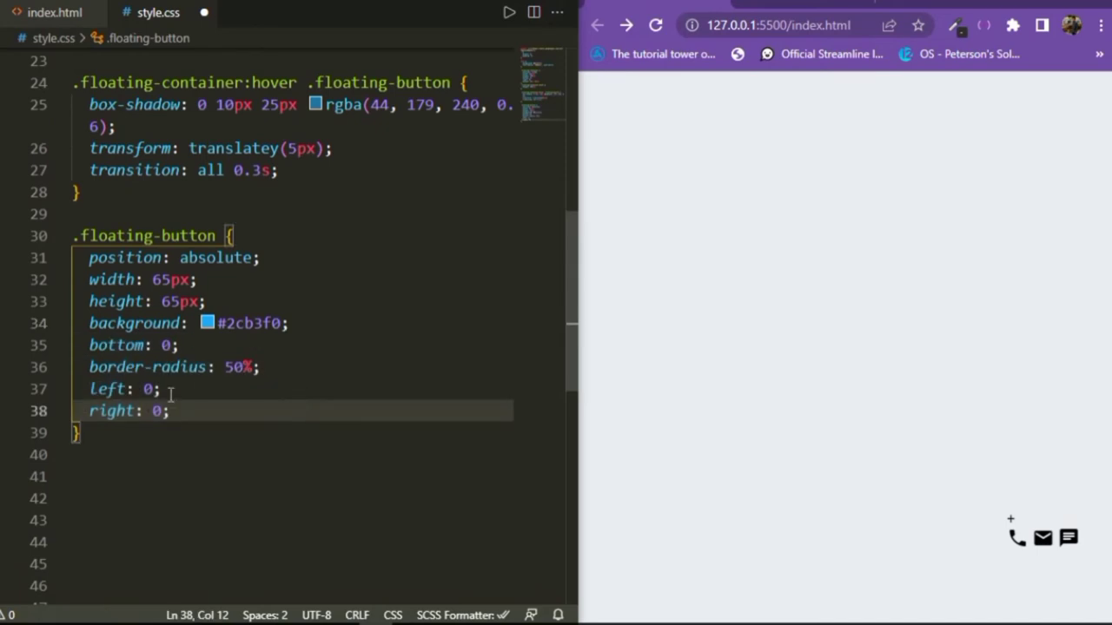
{"action": "mouse_move", "coordinate": [495, 422]}
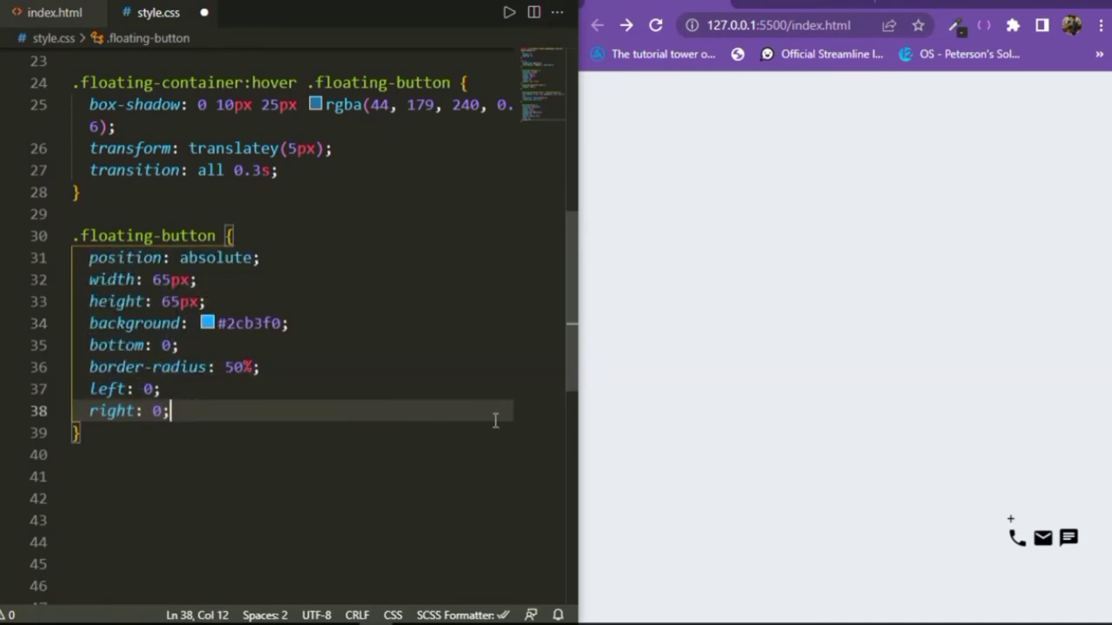
{"action": "mouse_move", "coordinate": [306, 373]}
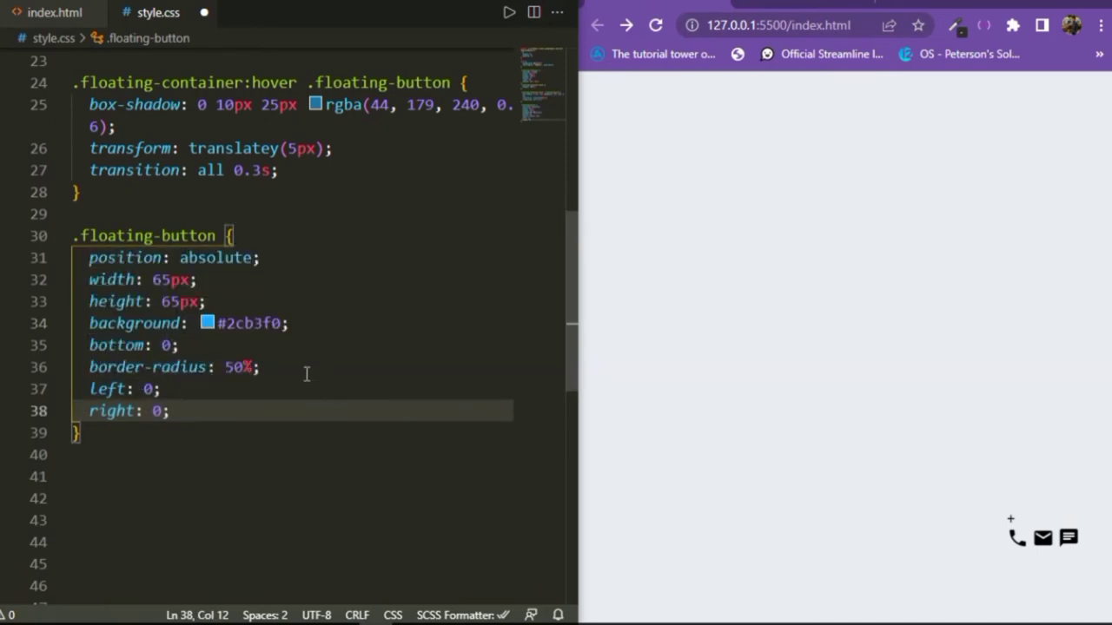
{"action": "key", "text": "ctrl+s"}
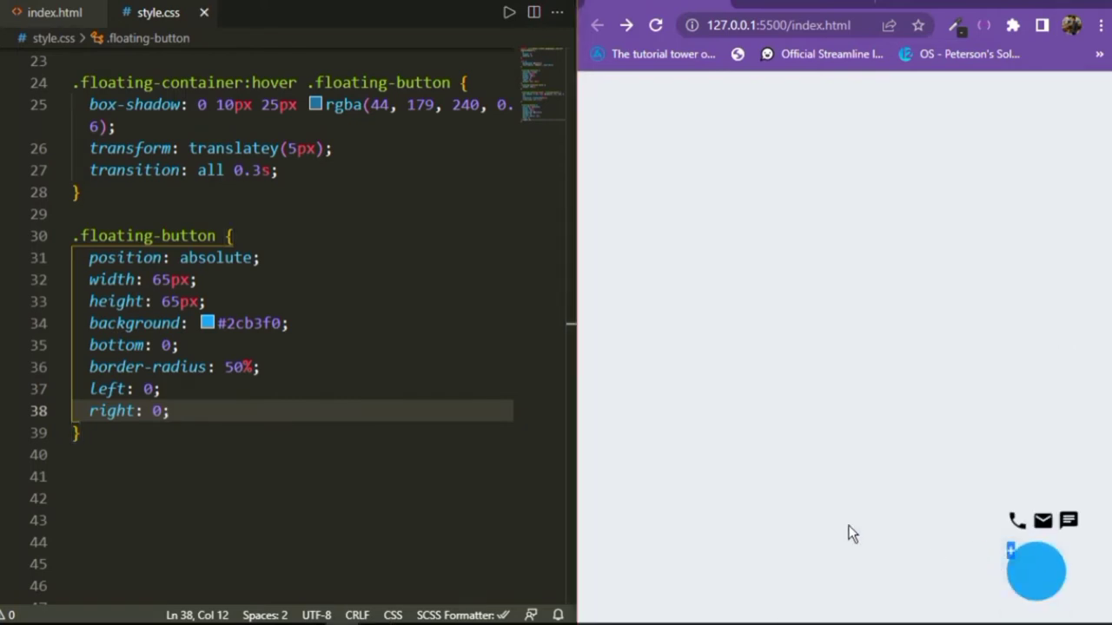
{"action": "type", "text": "color: white;"}
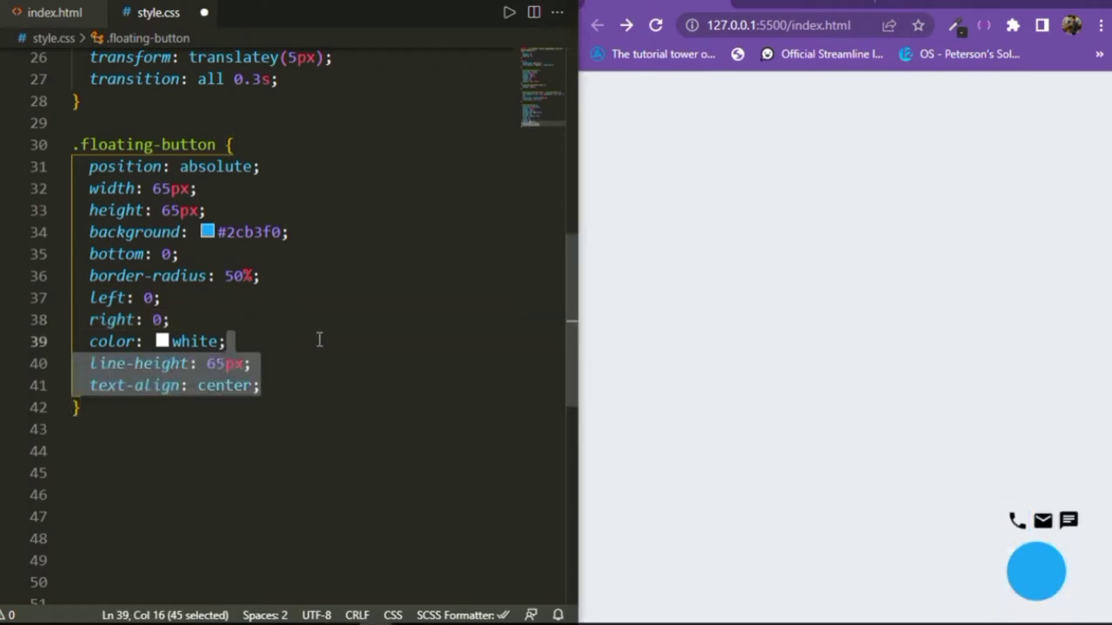
{"action": "left_click", "coordinate": [260, 385]}
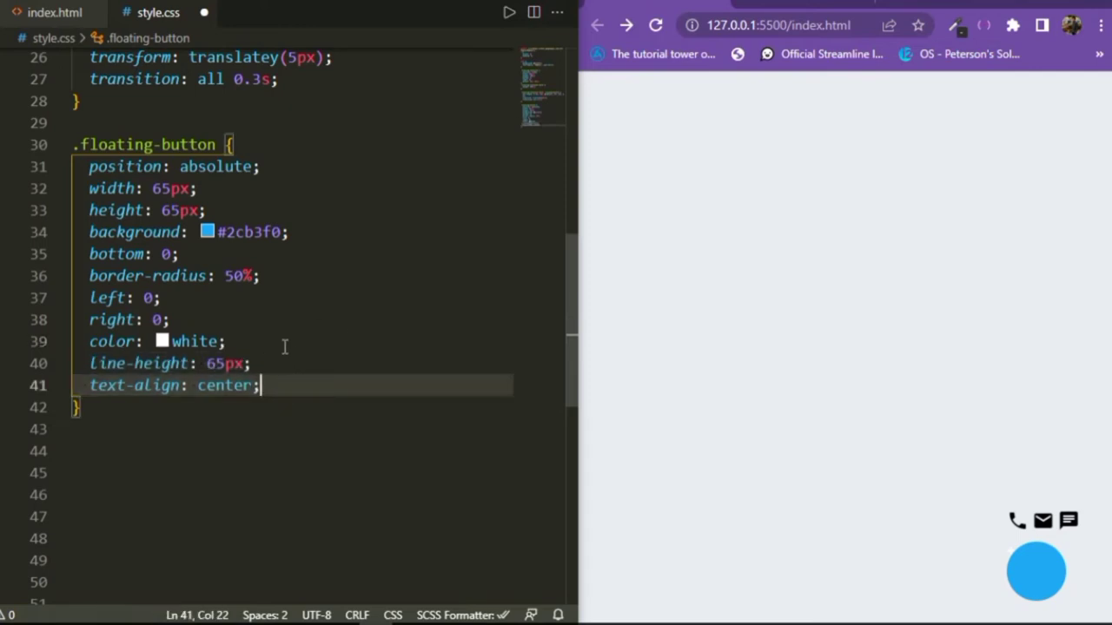
{"action": "left_click", "coordinate": [270, 363]}
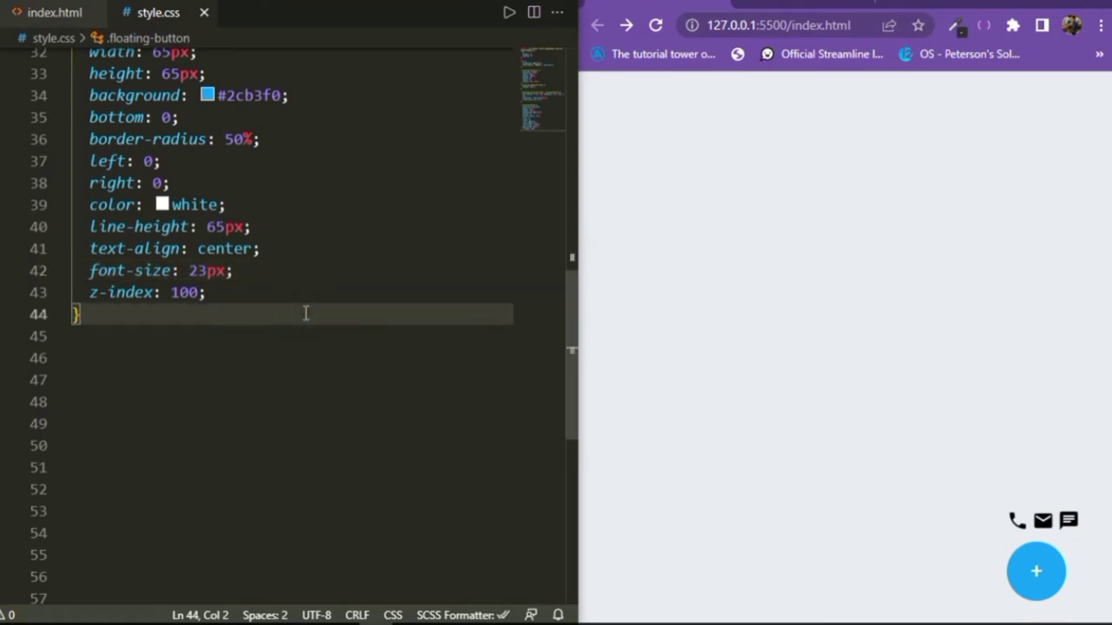
Add box-shadow 0 10px 25px -5px rgba(44,179,240,0.6) and cursor pointer, then save
{"action": "type", "text": "box-shadow: 0 10px 25px -5px rgba(44, 179, 240, 0.6);"}
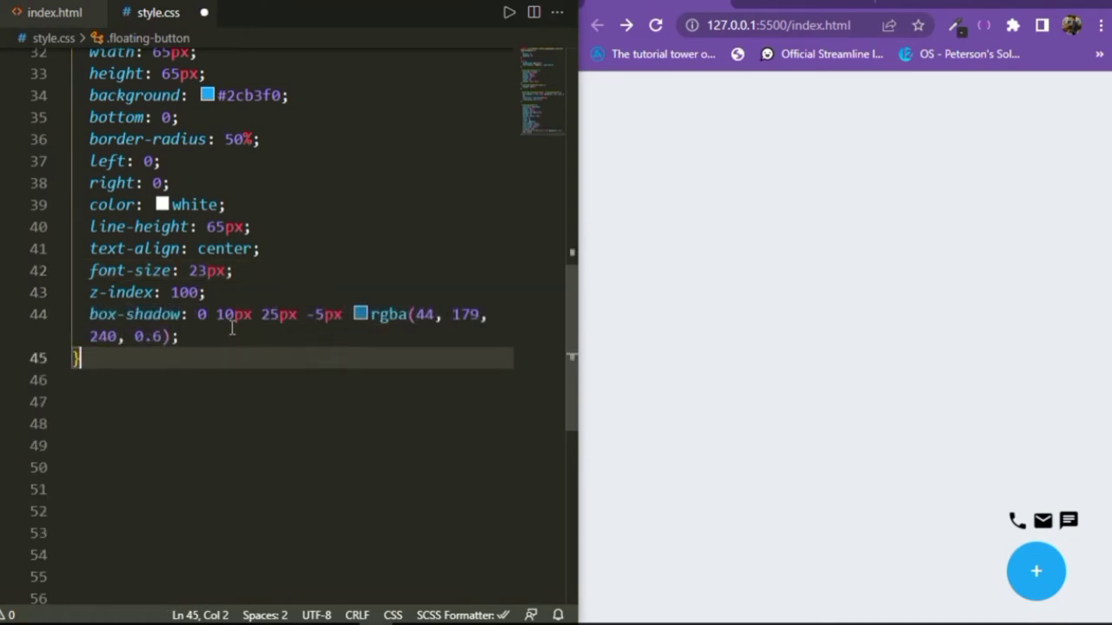
{"action": "type", "text": "cursor: pointer;"}
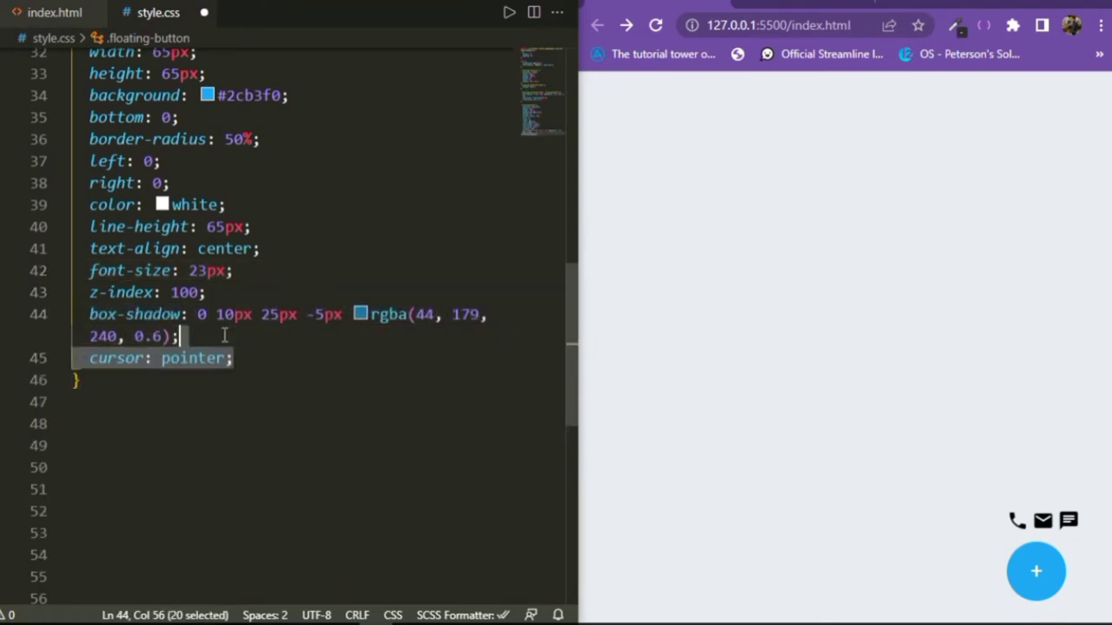
{"action": "key", "text": "ctrl+s"}
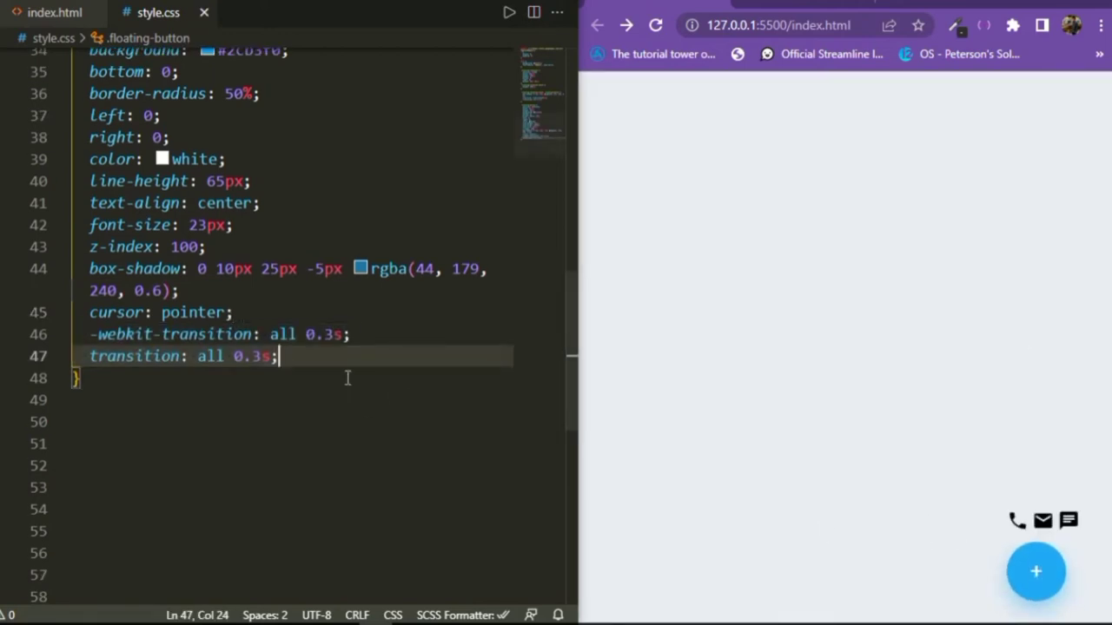
Write .float-element with border-radius 50%, 50px size, grid centring, z-index 0, opacity 0 and pointer cursor
{"action": "type", "text": ".float-element {"}
{"action": "left_click", "coordinate": [290, 420]}
{"action": "type", "text": "position: relative;"}
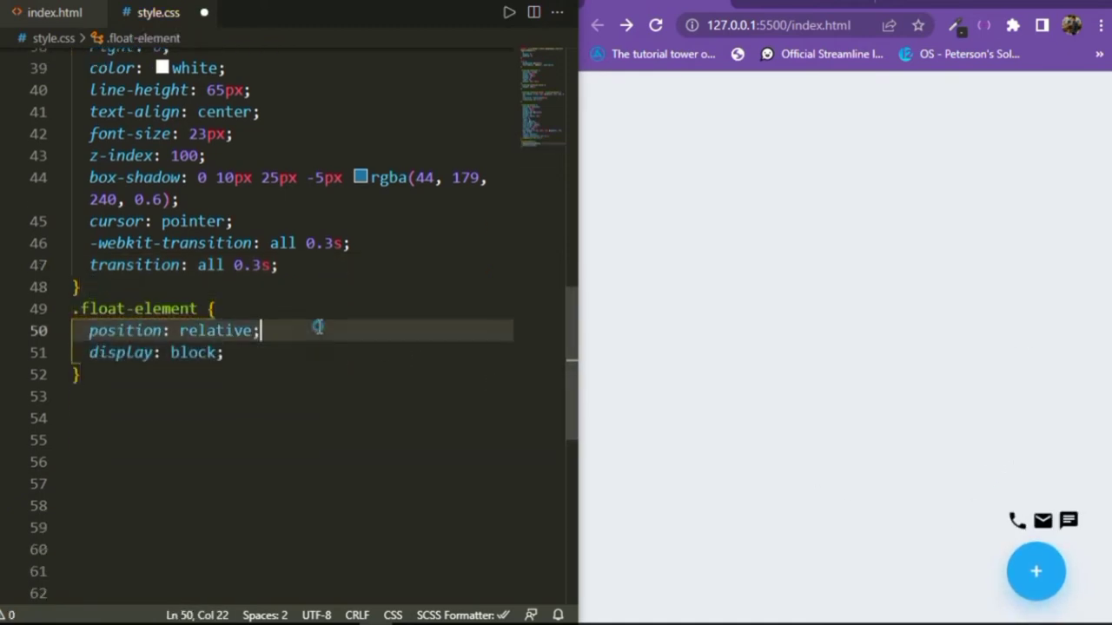
{"action": "key", "text": "ctrl+s"}
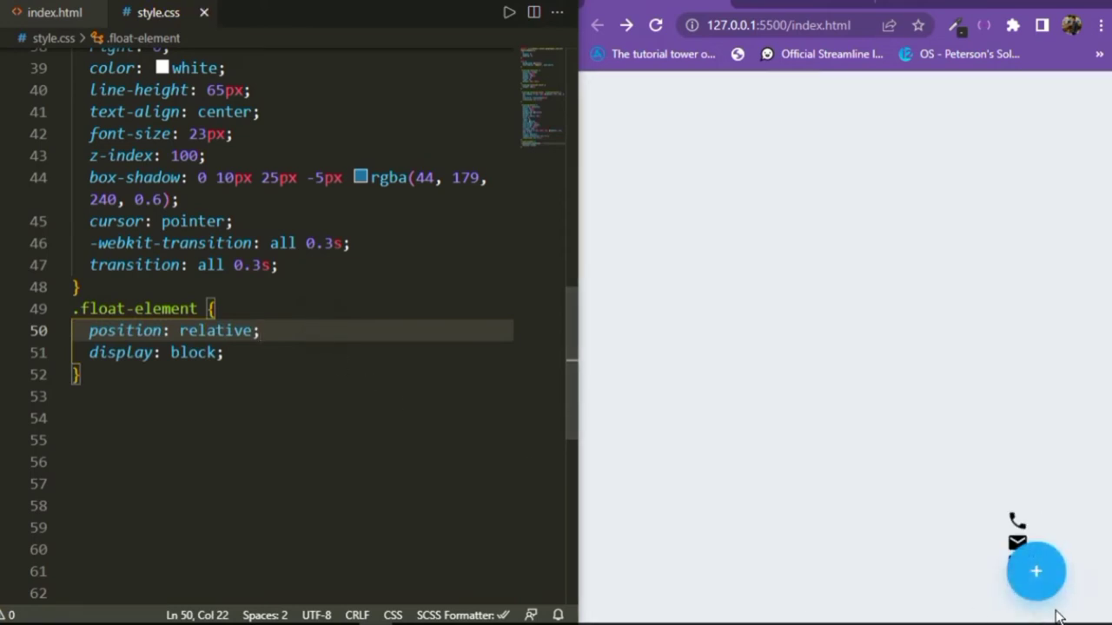
{"action": "type", "text": "border-radius: 50%;"}
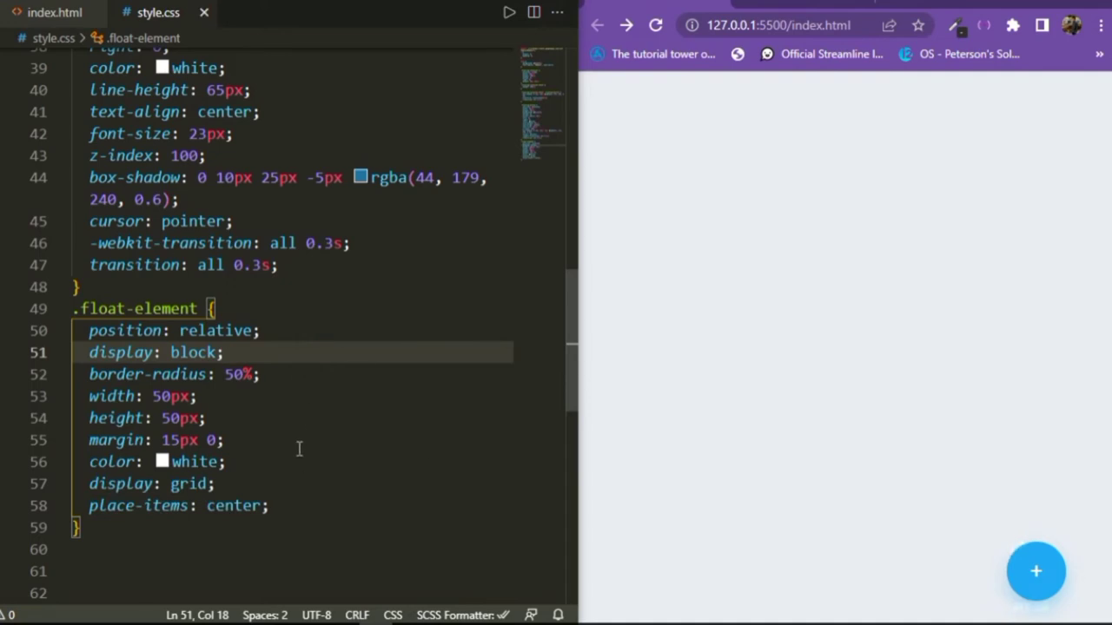
{"action": "mouse_move", "coordinate": [1030, 469]}
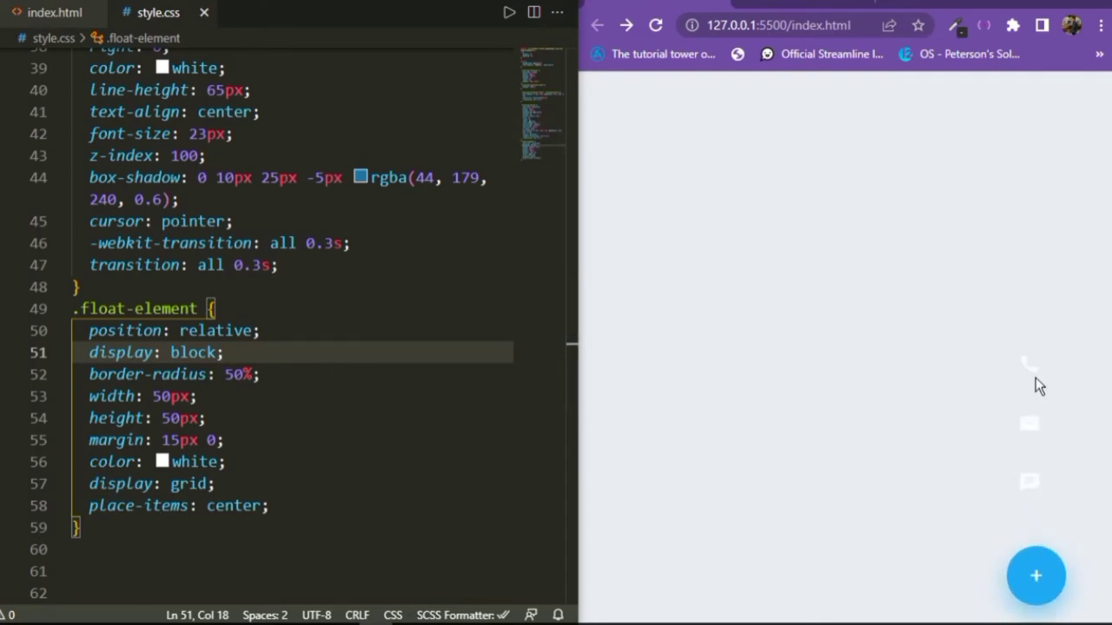
{"action": "type", "text": "z-index: 0;"}
{"action": "type", "text": "opacity: 0;"}
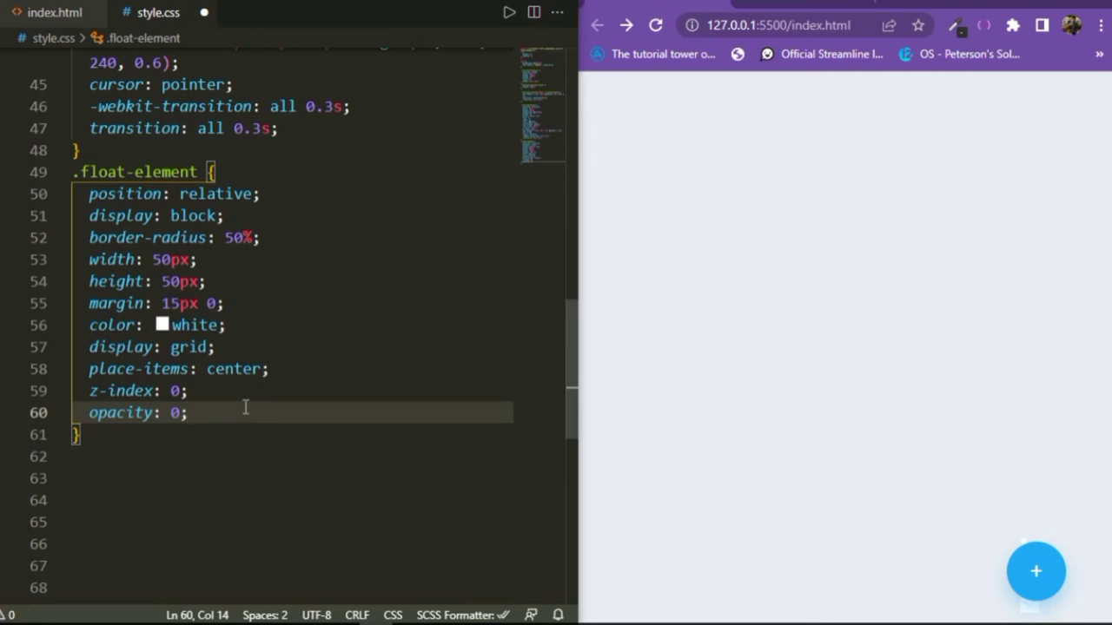
{"action": "type", "text": "cursor: pointer;"}
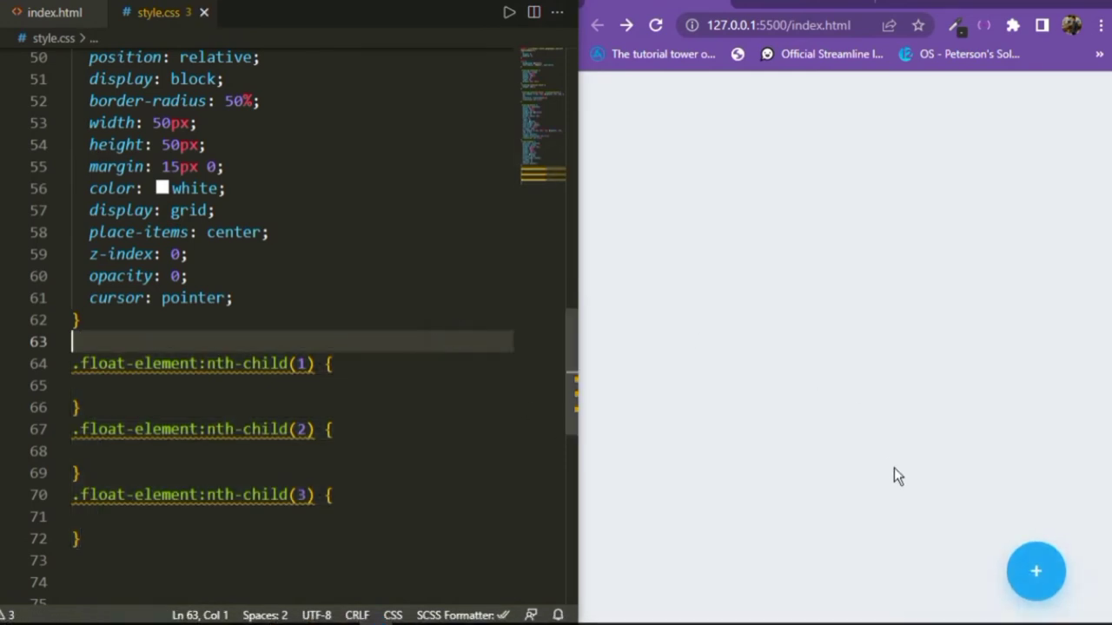
{"action": "mouse_move", "coordinate": [329, 452]}
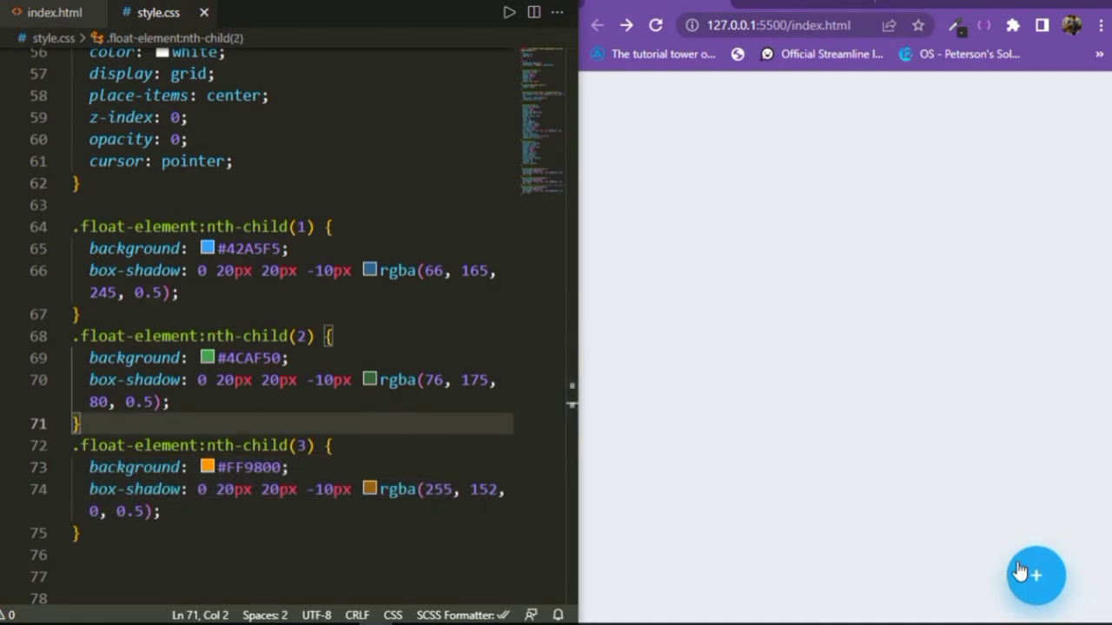
Add nth-child(1/2/3) rules with #42A5F5, #4CAF50 and #FF9800 backgrounds and matching box-shadows
{"action": "scroll", "scroll_direction": "down", "scroll_amount": 3}
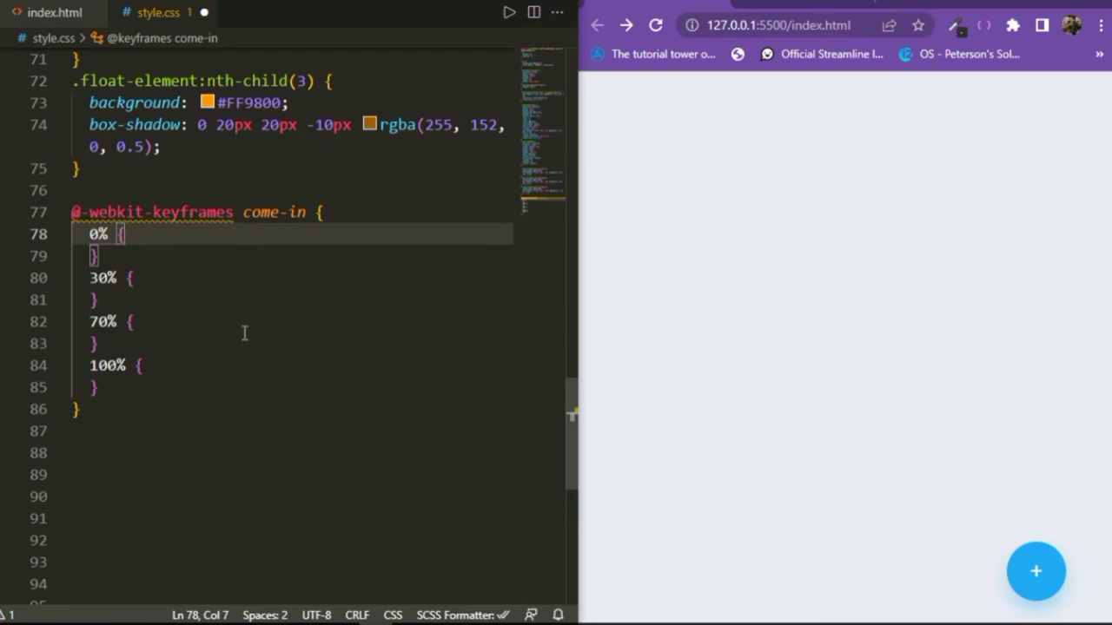
Fill come-in keyframes: 0% opacity 0, 30% translateX(-50px) scale(0.4), 70% translateX(0px) scale(1.2)
{"action": "type", "text": "opacity: 0;"}
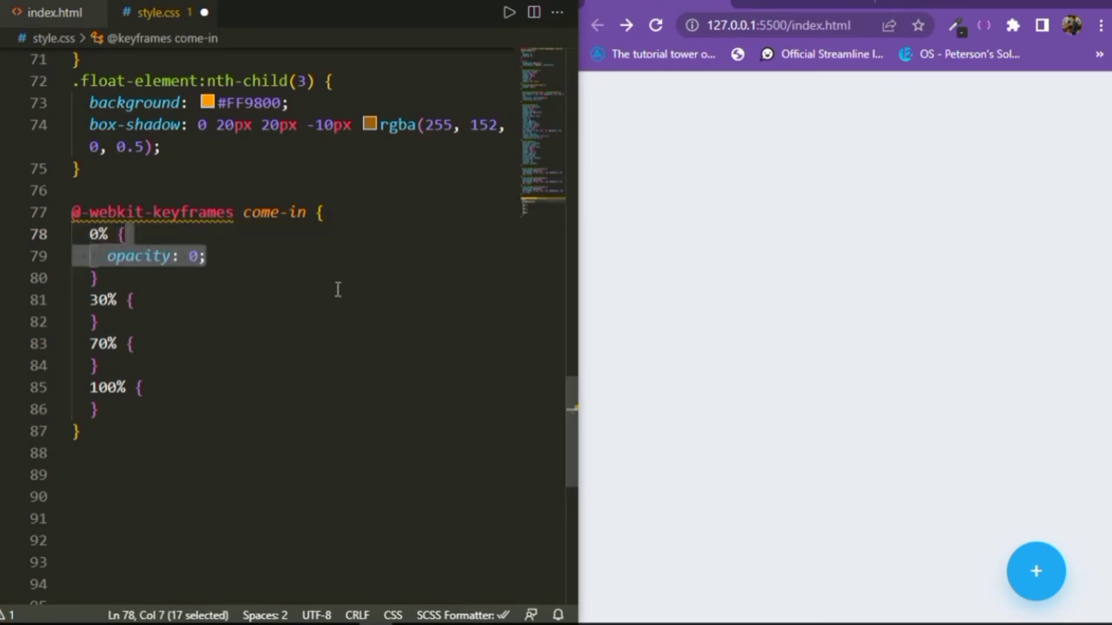
{"action": "left_click", "coordinate": [130, 299]}
{"action": "type", "text": "transform: translateX(-50px);"}
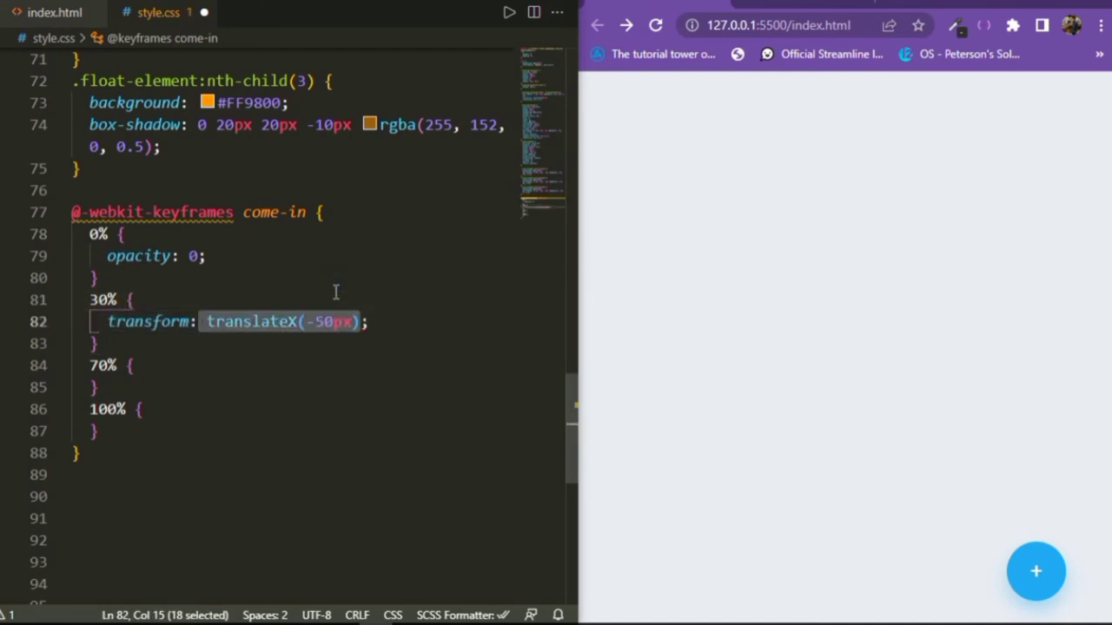
{"action": "type", "text": "scale(0.4)"}
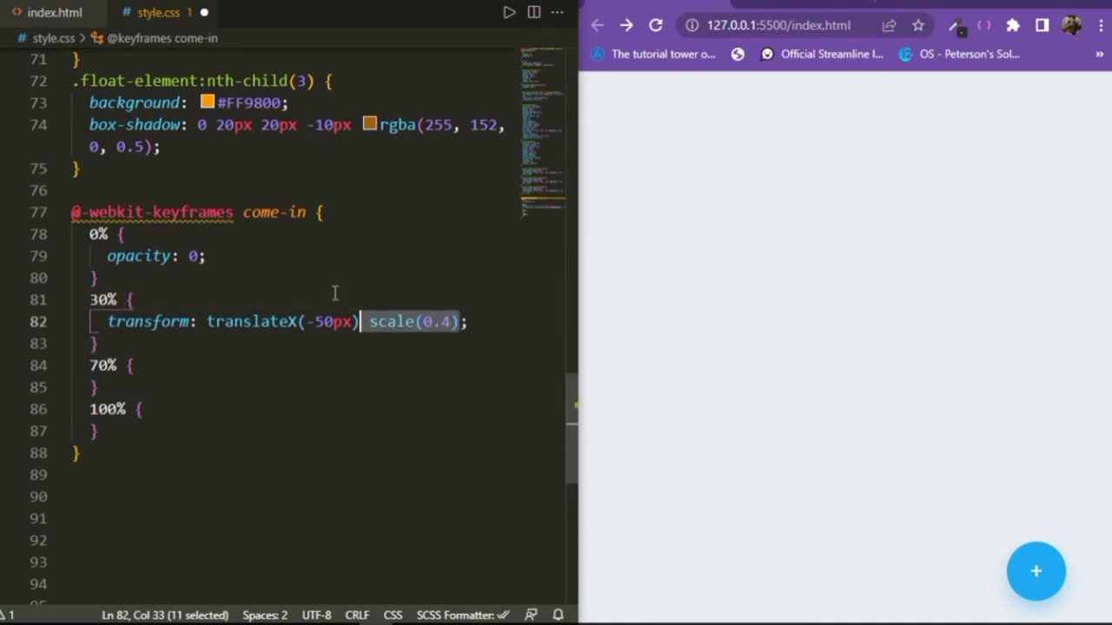
{"action": "left_click", "coordinate": [130, 299]}
{"action": "type", "text": "transform: ;"}
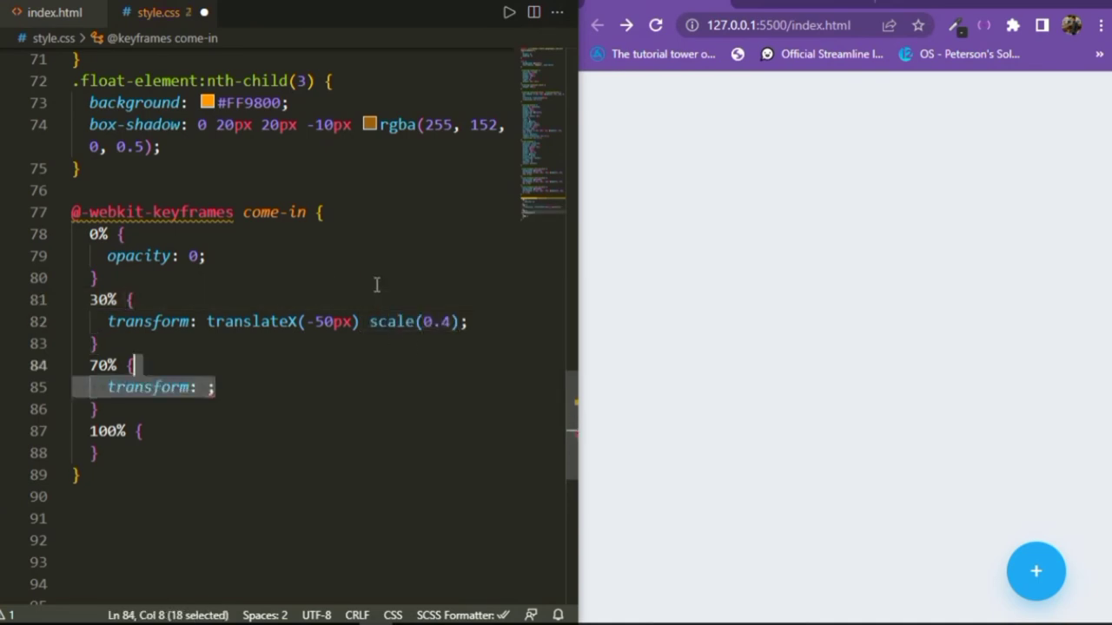
{"action": "type", "text": "translateX(0px)"}
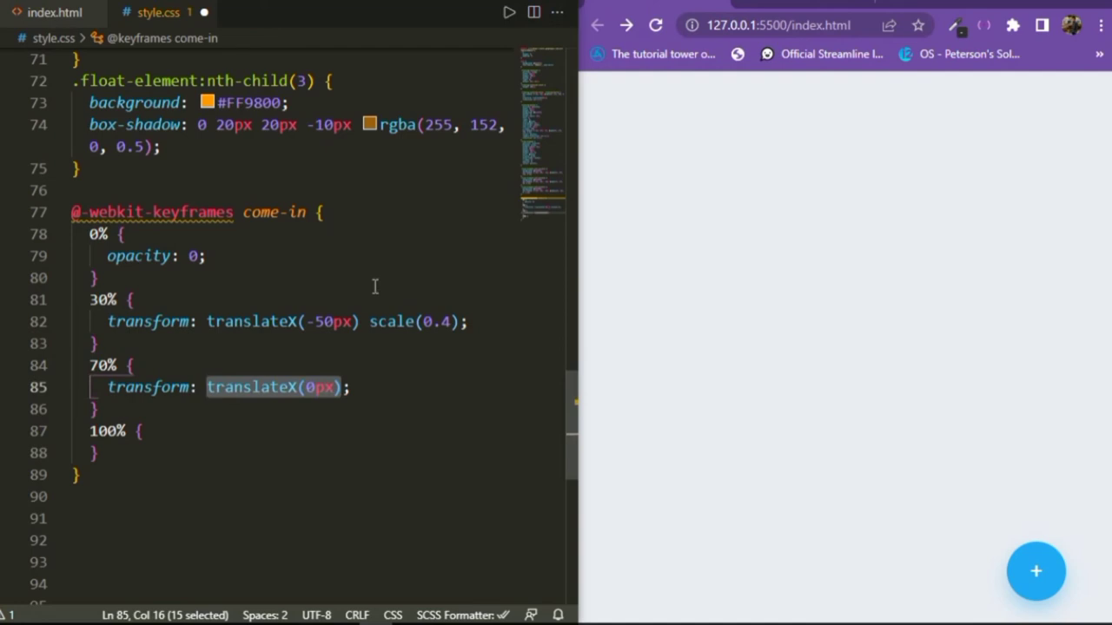
{"action": "type", "text": "scale(1.2)"}
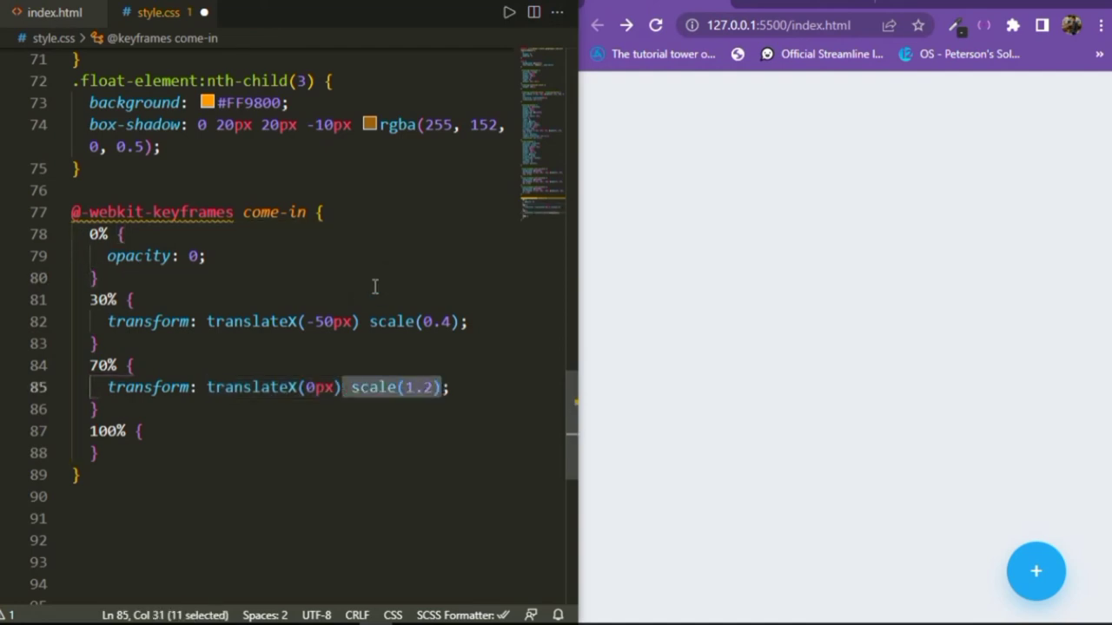
Complete the 100% keyframe with transform scale(1) and opacity 1
{"action": "left_click", "coordinate": [96, 278]}
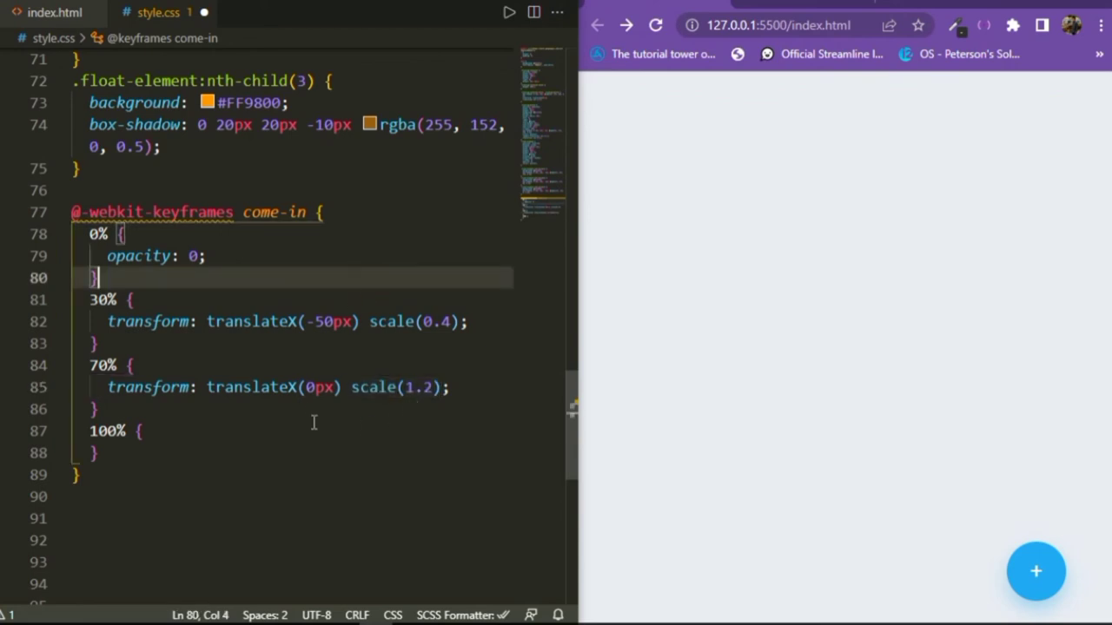
{"action": "type", "text": "transform: scale(1);"}
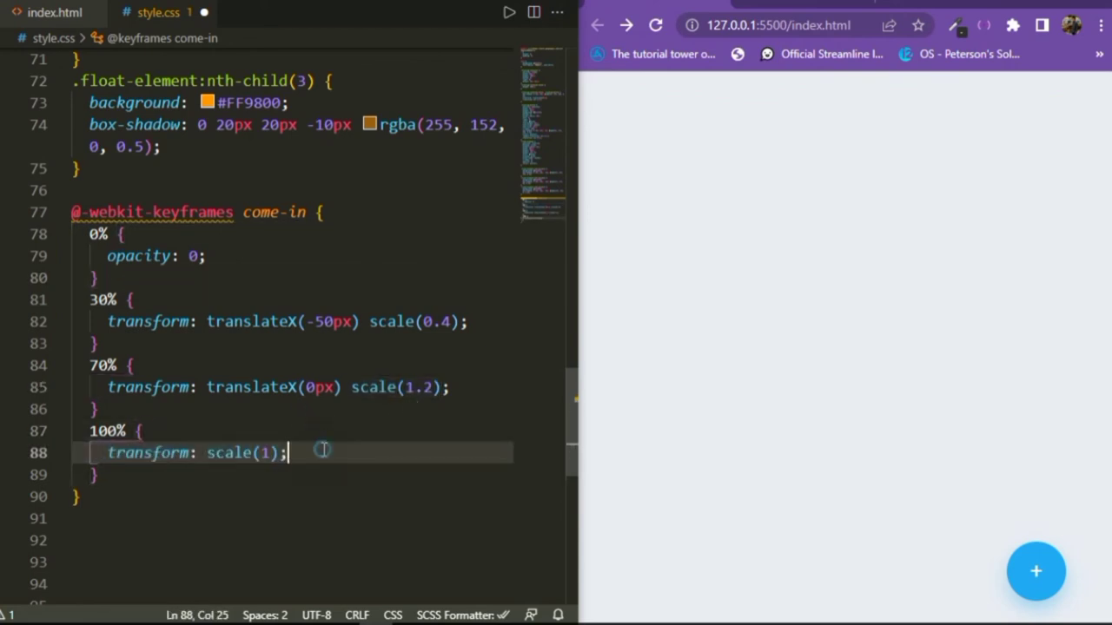
{"action": "type", "text": "opacity: 1;"}
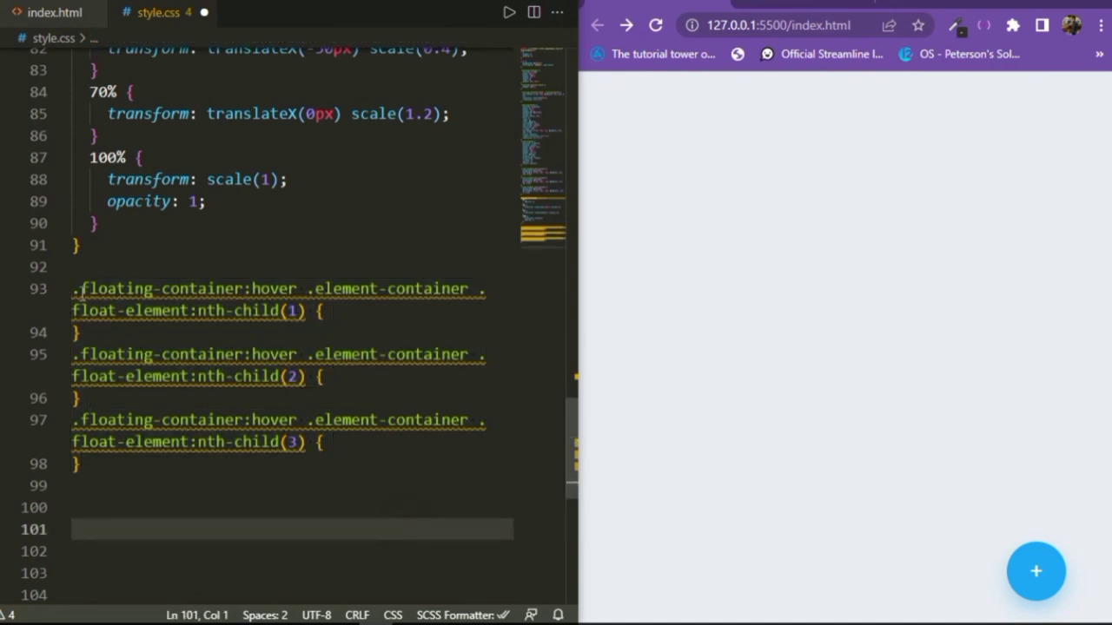
{"action": "mouse_move", "coordinate": [1018, 542]}
{"action": "type", "text": "animation: come-in ;"}
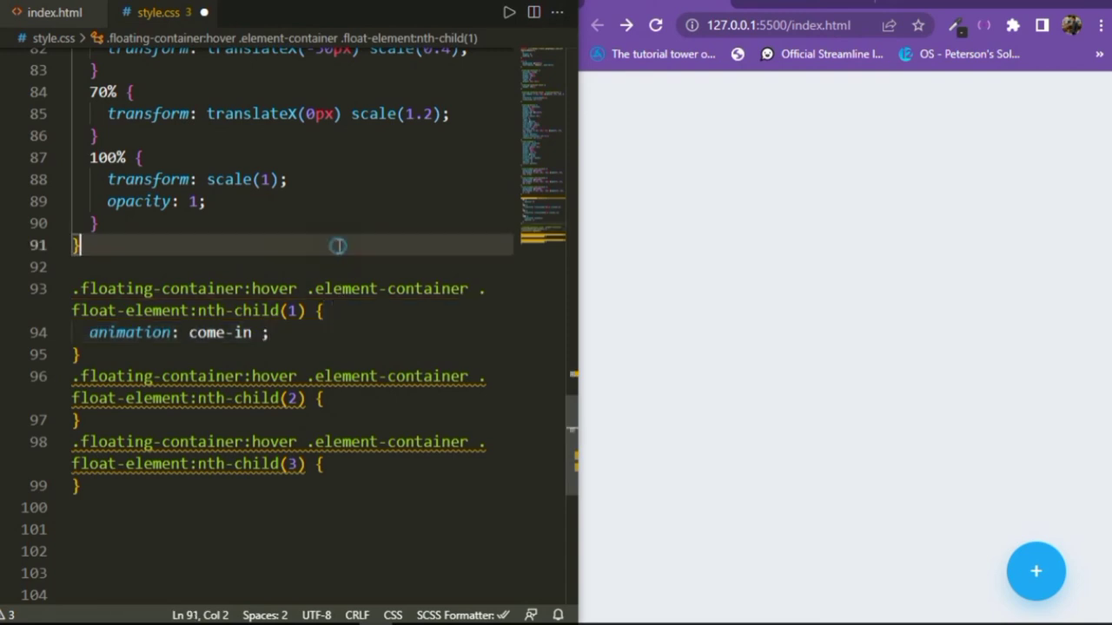
Give each float element's hover rule animation come-in 0.4s forwards with 0.2s, 0.4s and 0.6s delays
{"action": "type", "text": "0.4s"}
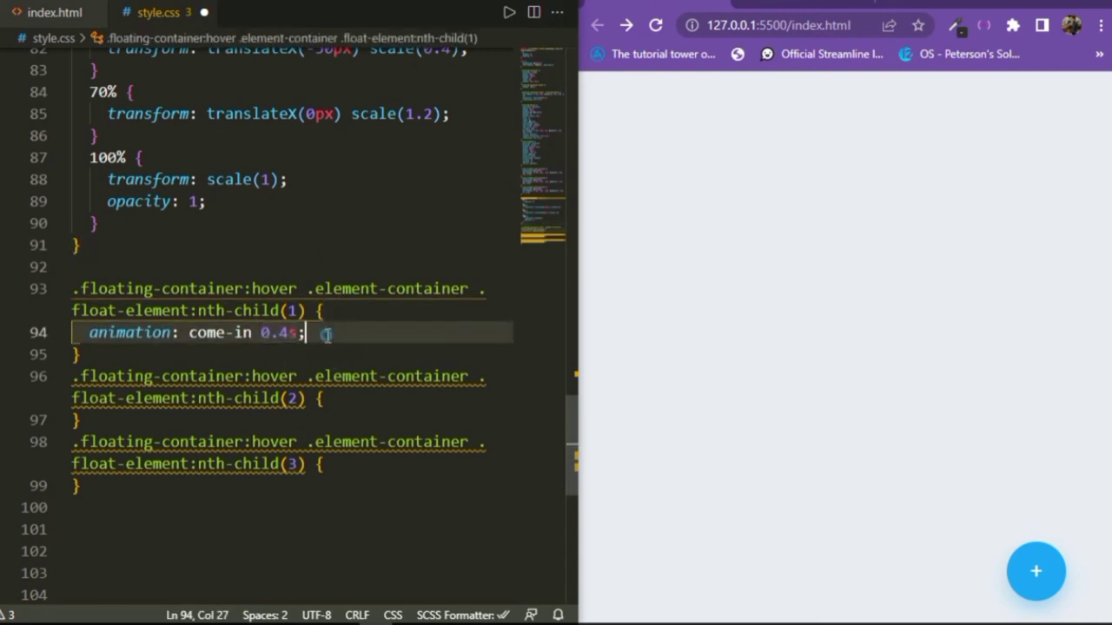
{"action": "type", "text": "forwards 0.2s"}
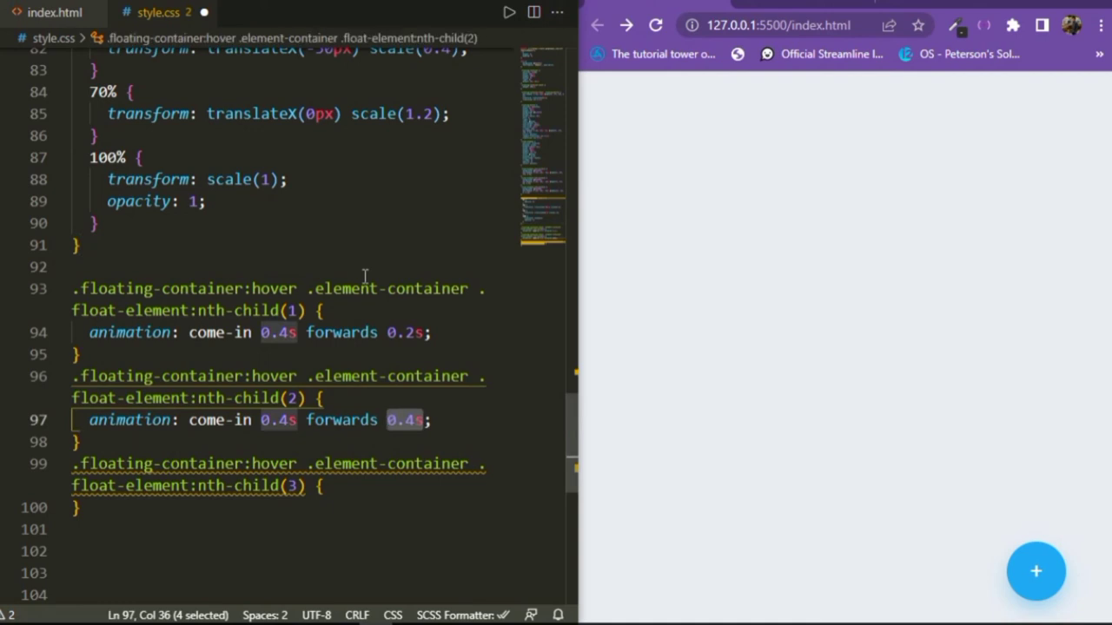
{"action": "type", "text": "animation: come-in 0.4s forwards ;"}
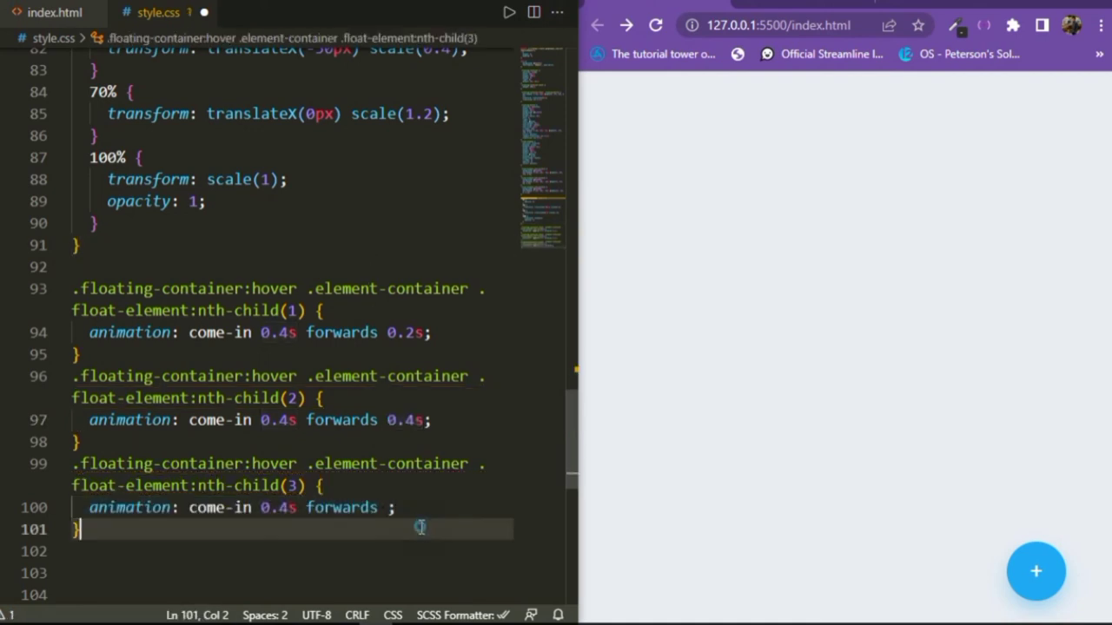
{"action": "type", "text": "0.6s"}
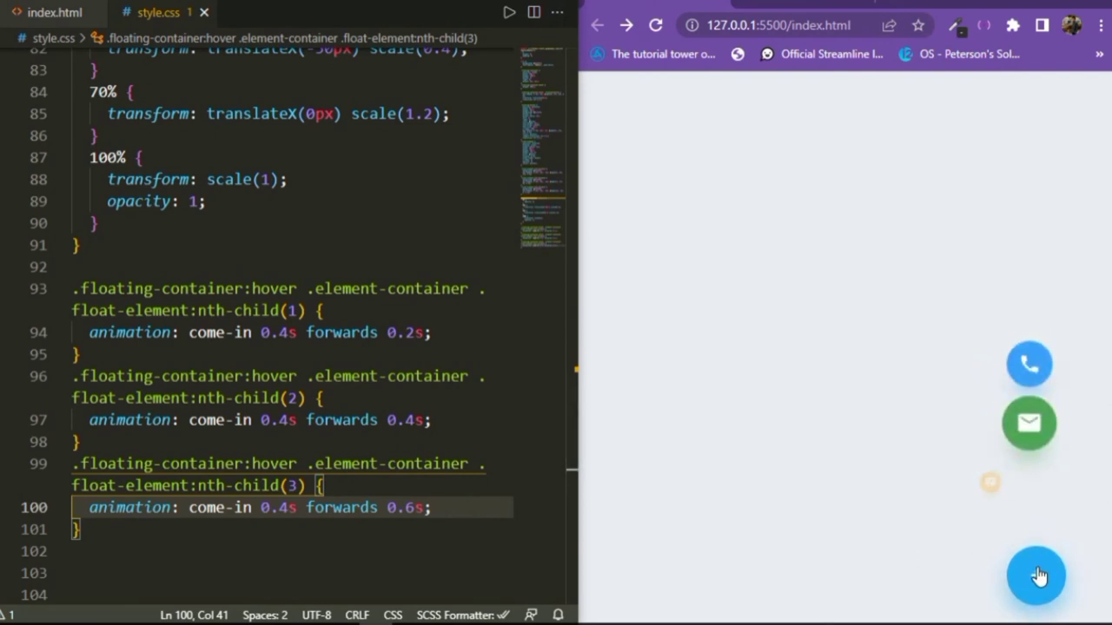
{"action": "mouse_move", "coordinate": [1043, 3]}
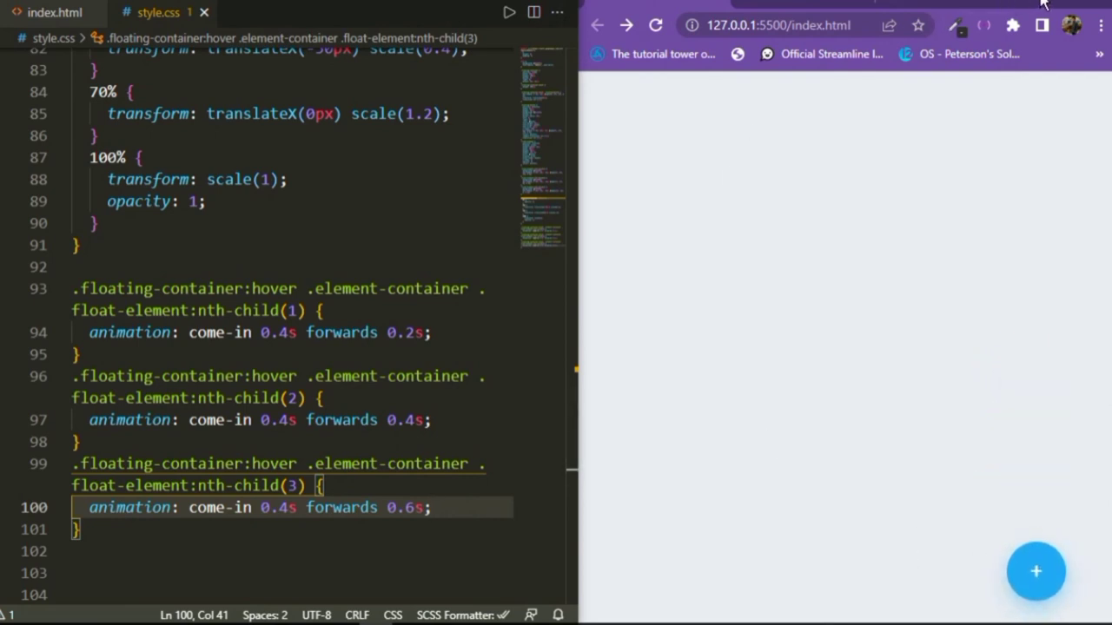